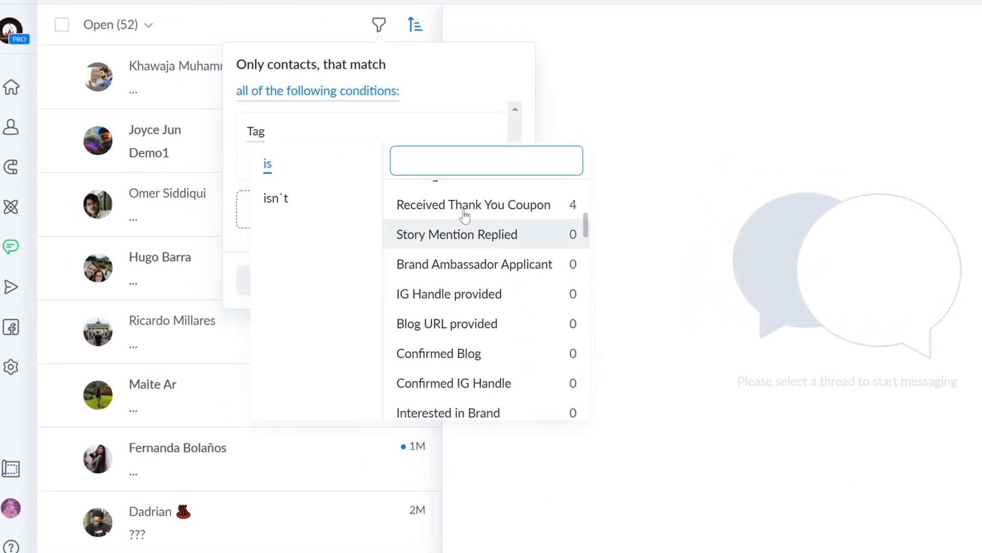
Show all 489 contacts and bring up the list of filter condition types
{"action": "scroll", "scroll_direction": "down", "scroll_amount": 3}
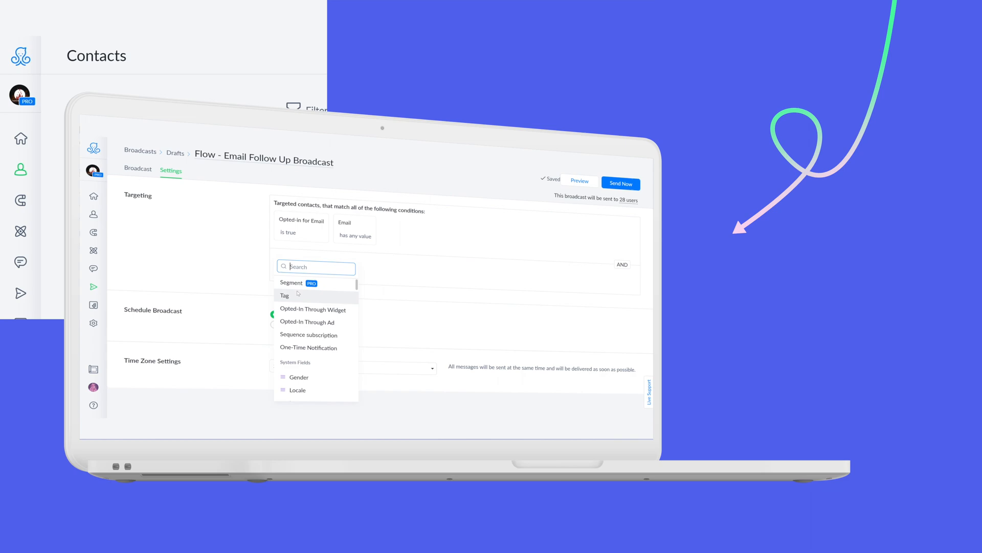
{"action": "left_click", "coordinate": [21, 170]}
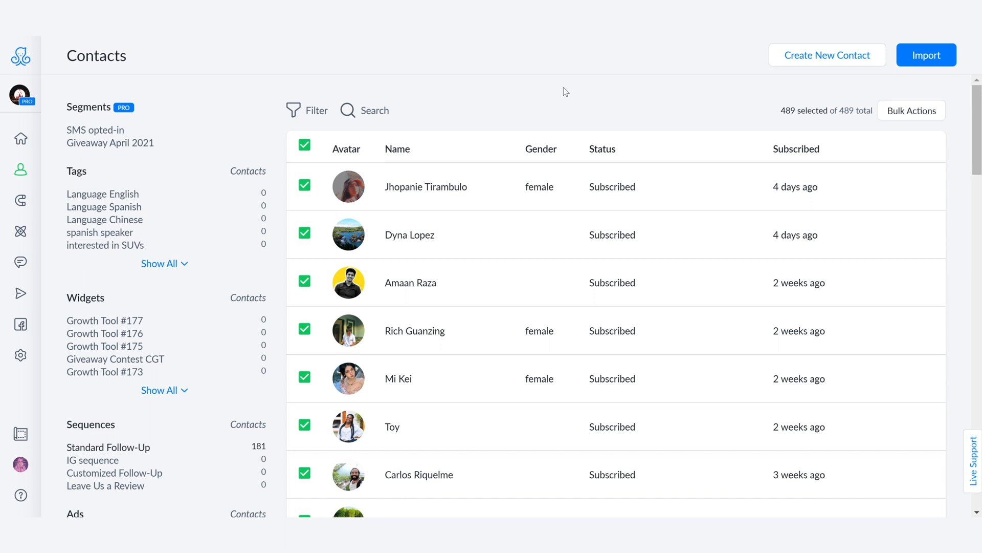
{"action": "left_click", "coordinate": [307, 110]}
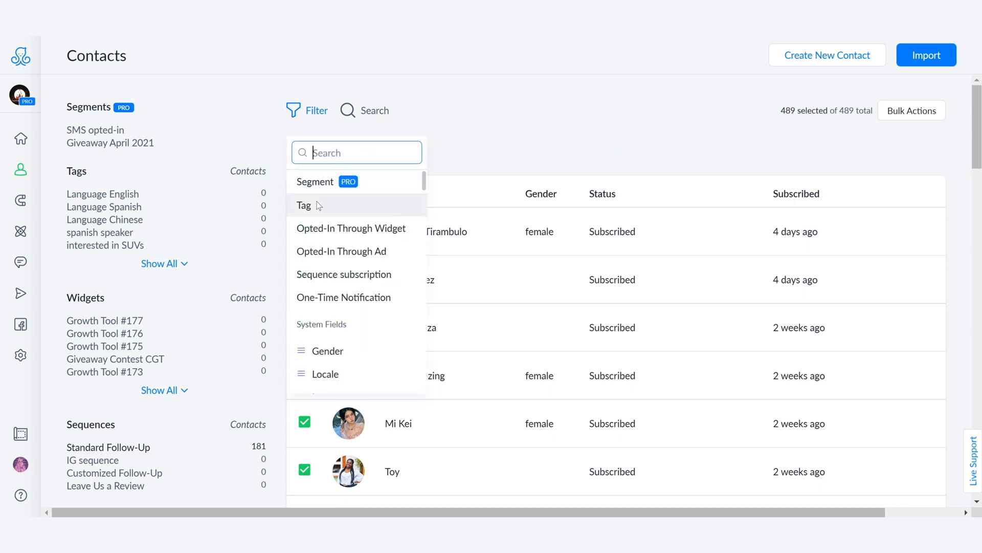
Filter by the Received Thank You Coupon tag (4 results), then remove the filter
{"action": "left_click", "coordinate": [304, 205]}
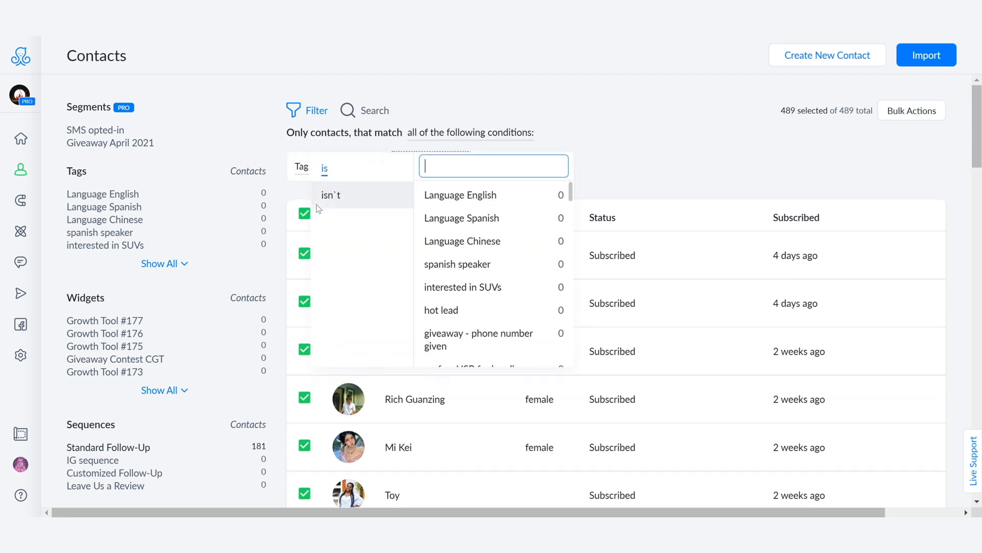
{"action": "scroll", "scroll_direction": "down", "scroll_amount": 3}
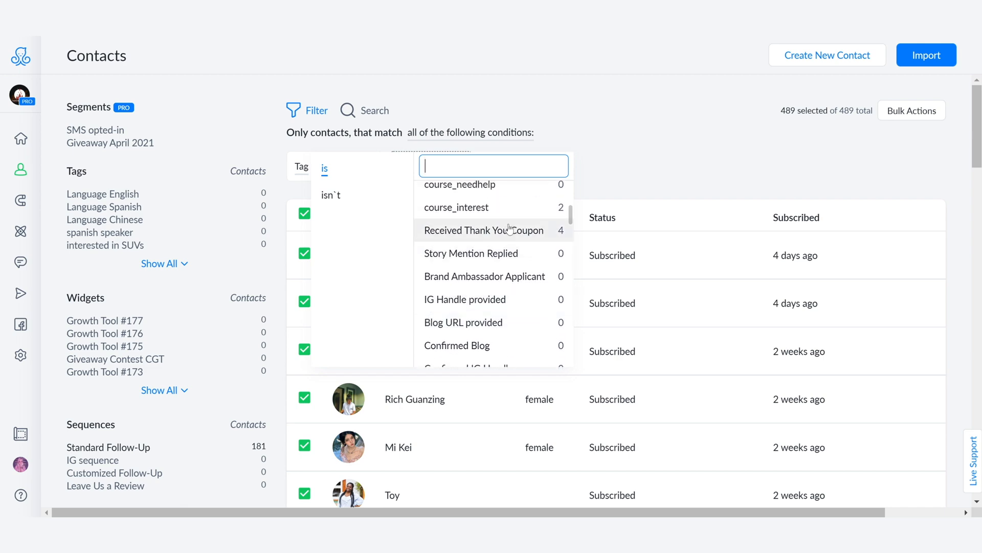
{"action": "left_click", "coordinate": [484, 231]}
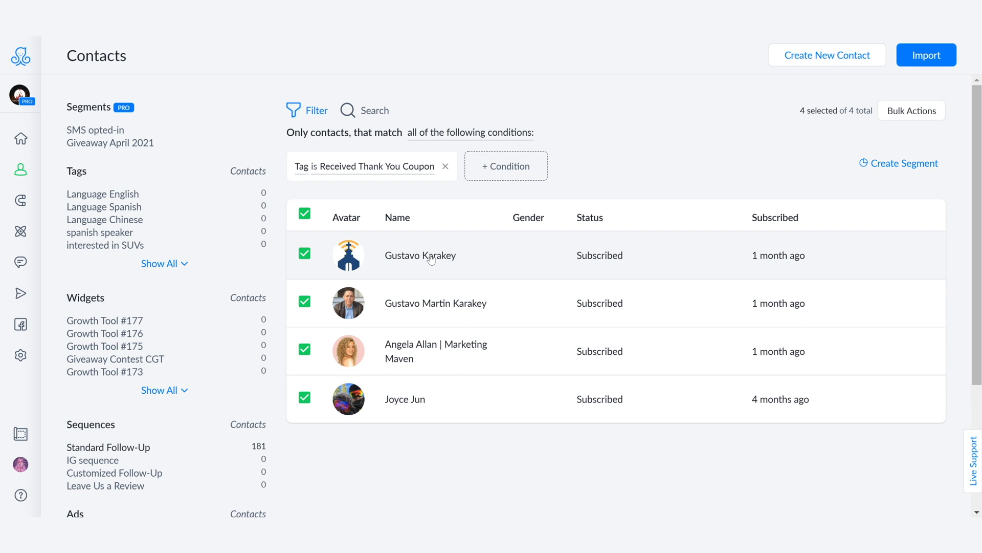
{"action": "mouse_move", "coordinate": [420, 357]}
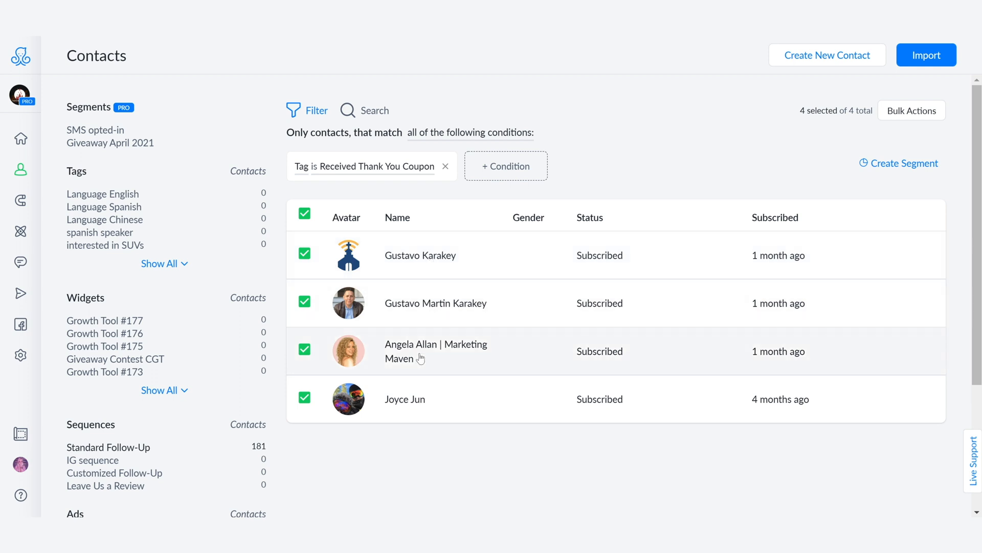
{"action": "mouse_move", "coordinate": [435, 399]}
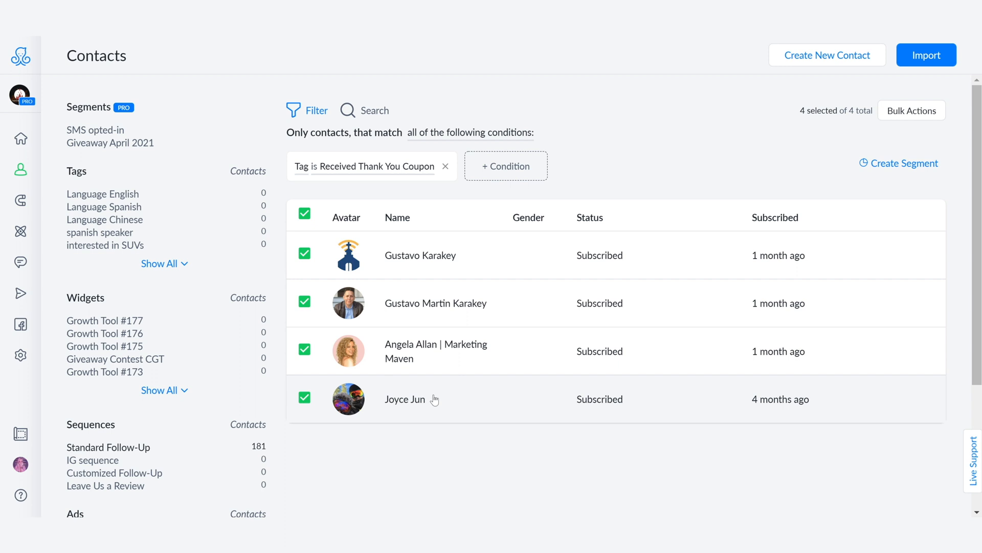
{"action": "left_click", "coordinate": [445, 166]}
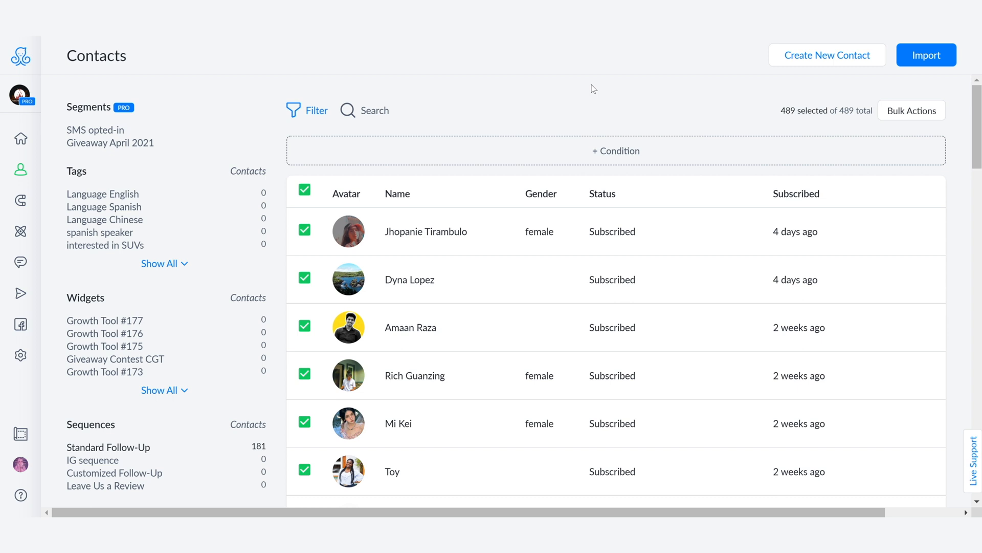
{"action": "mouse_move", "coordinate": [783, 110]}
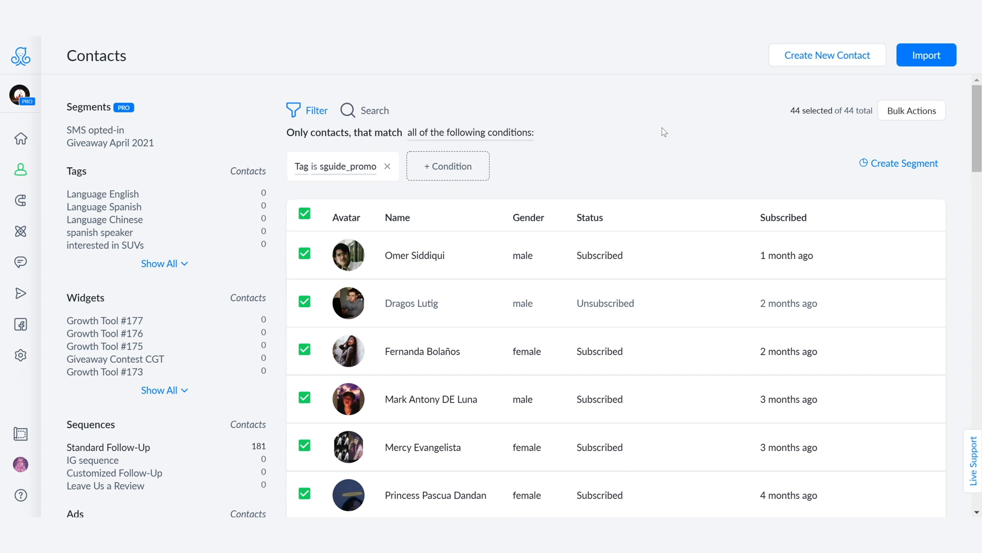
{"action": "mouse_move", "coordinate": [345, 195]}
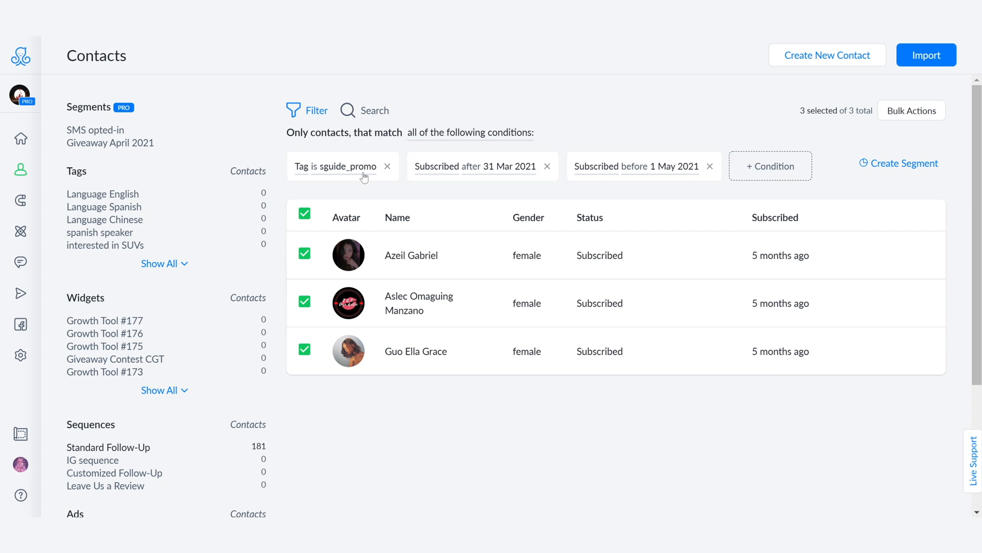
{"action": "mouse_move", "coordinate": [498, 173]}
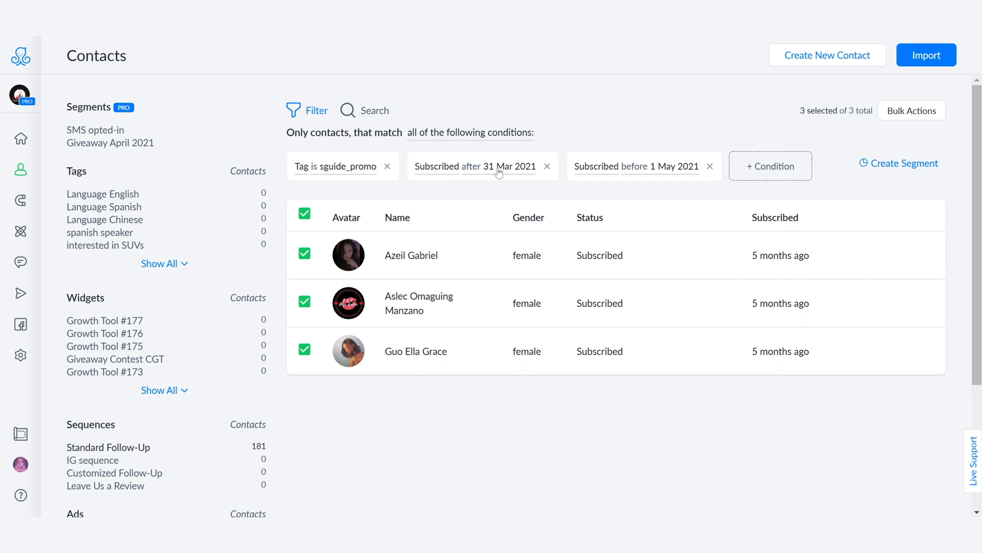
{"action": "left_click", "coordinate": [480, 165]}
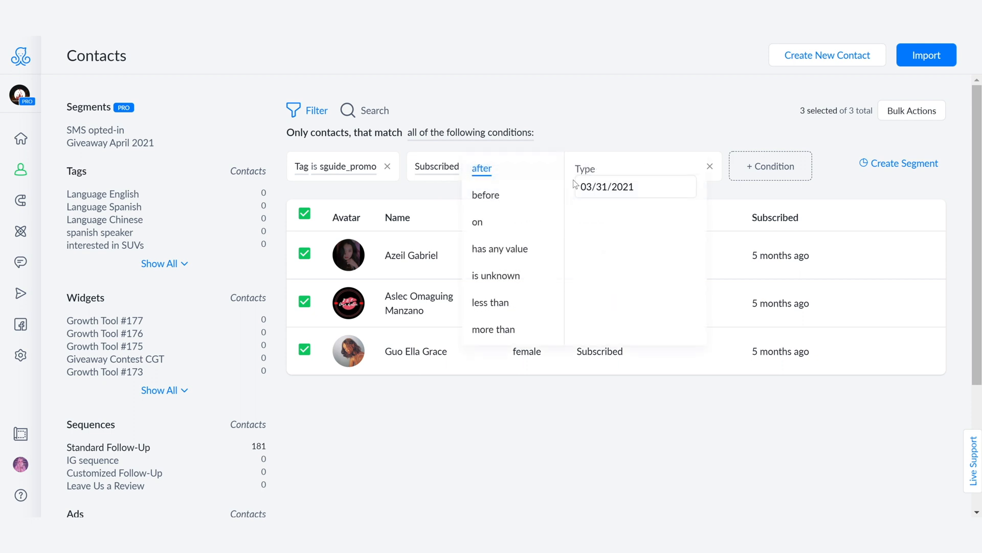
{"action": "left_click", "coordinate": [635, 187]}
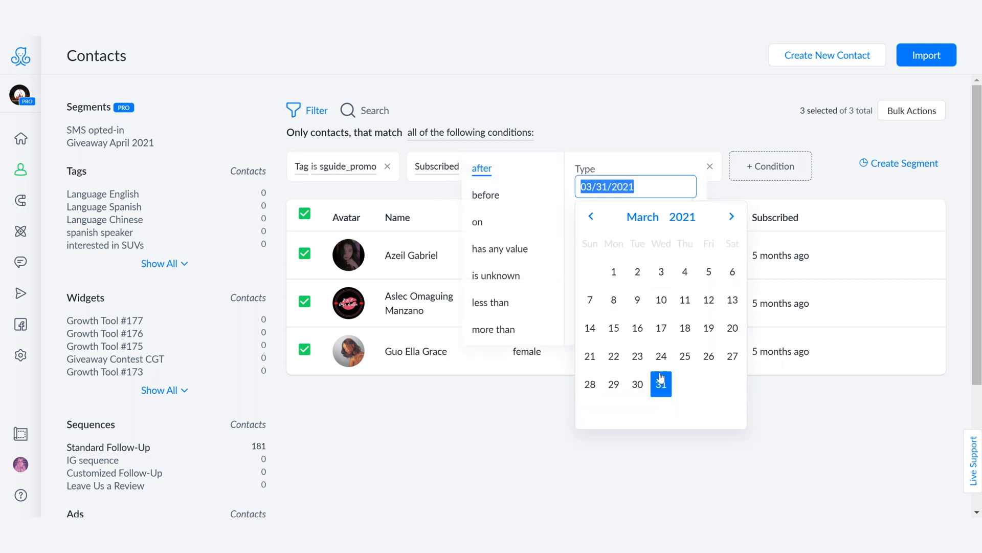
{"action": "left_click", "coordinate": [731, 216]}
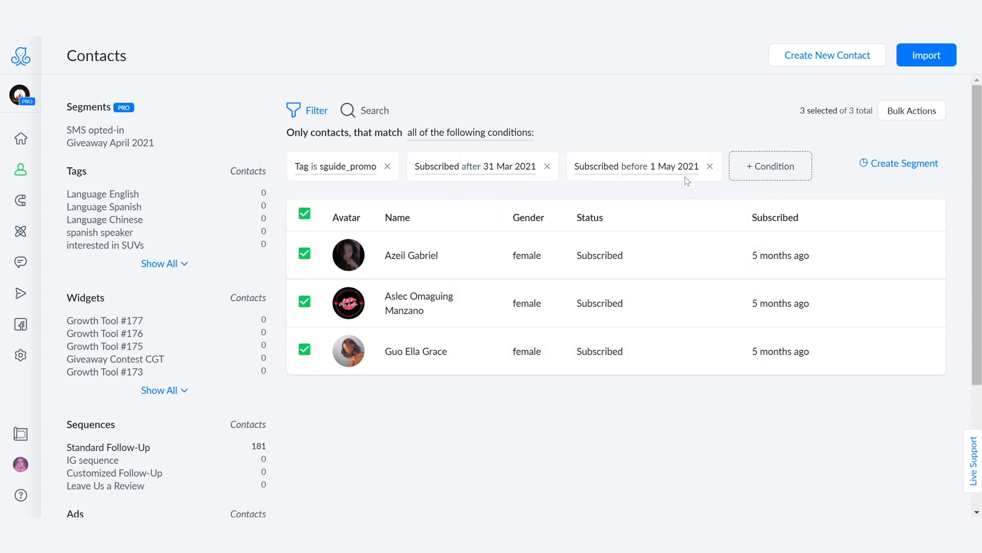
{"action": "left_click", "coordinate": [635, 165]}
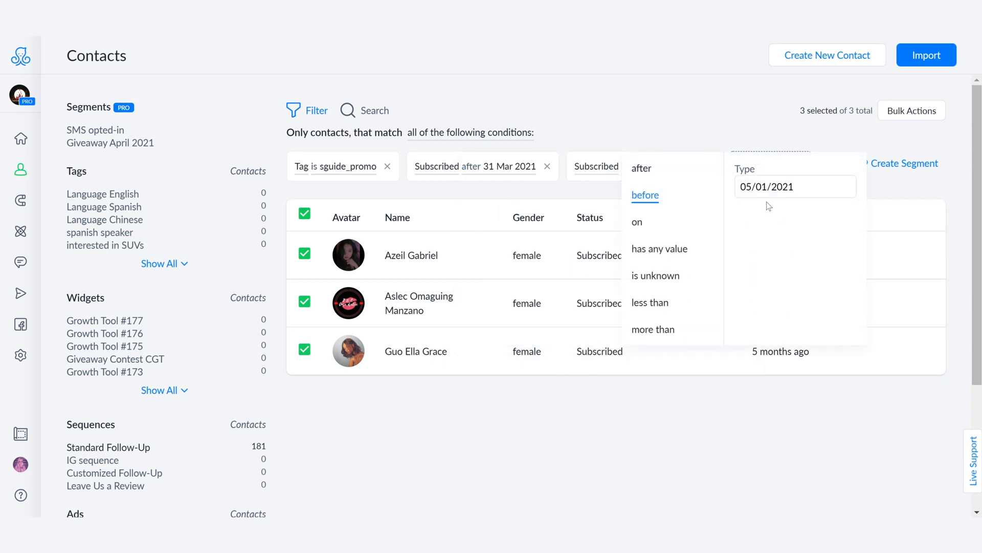
{"action": "left_click", "coordinate": [794, 186]}
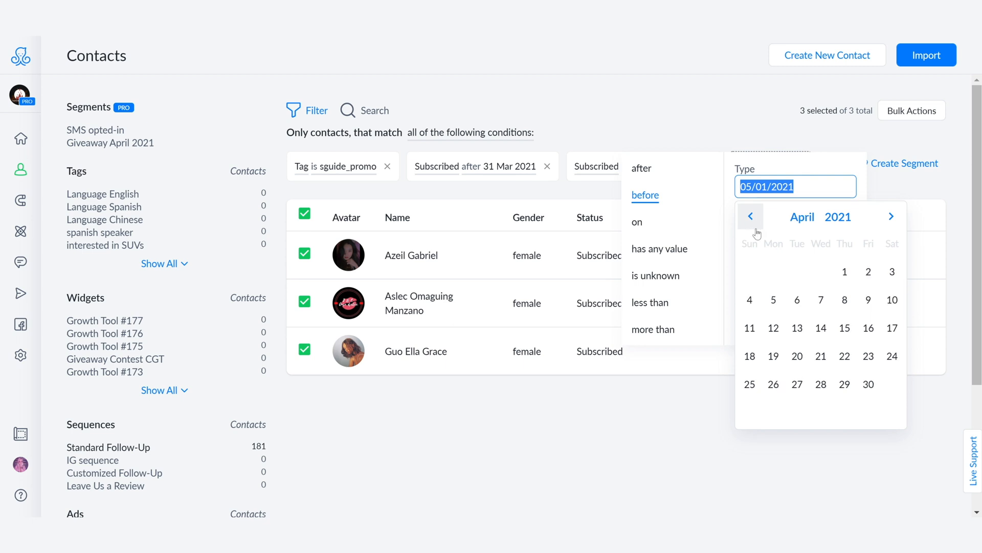
{"action": "mouse_move", "coordinate": [684, 183]}
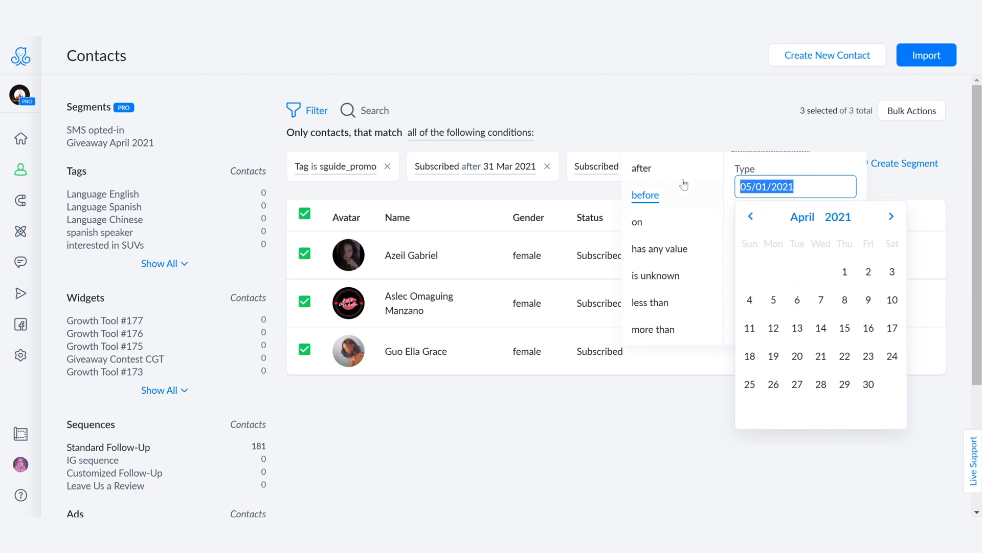
{"action": "left_click", "coordinate": [645, 195]}
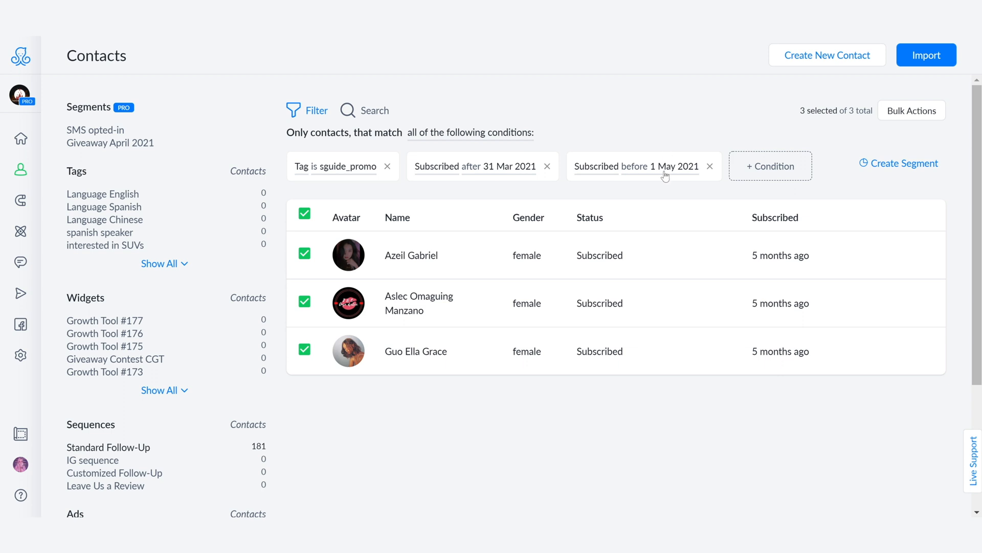
{"action": "mouse_move", "coordinate": [808, 111]}
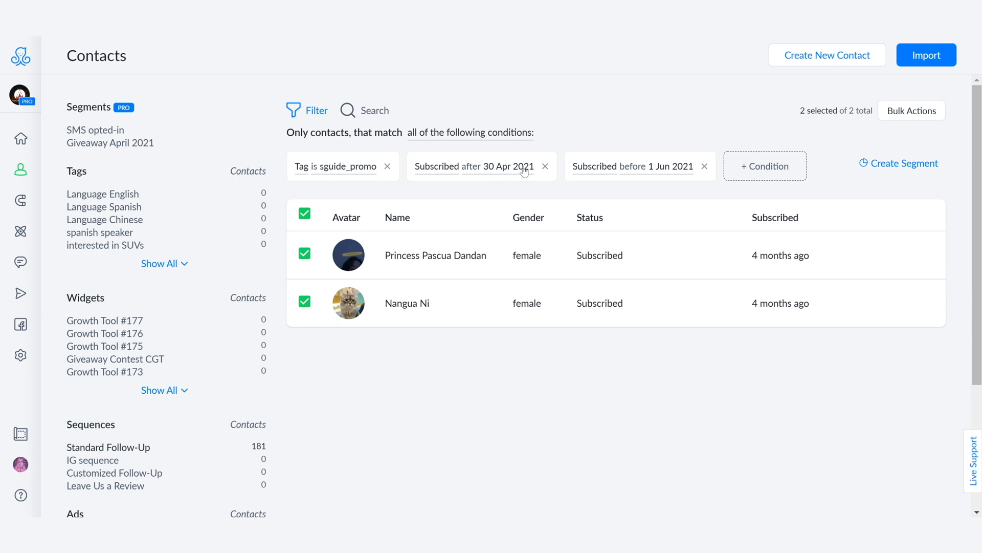
{"action": "mouse_move", "coordinate": [662, 172]}
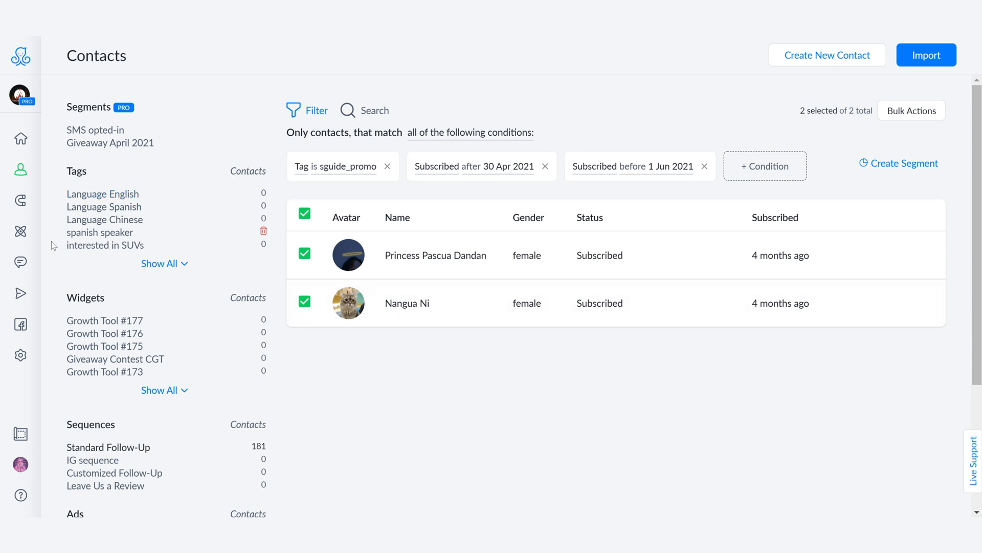
Switch from the filtered contacts to the Live Chat conversations
{"action": "left_click", "coordinate": [20, 263]}
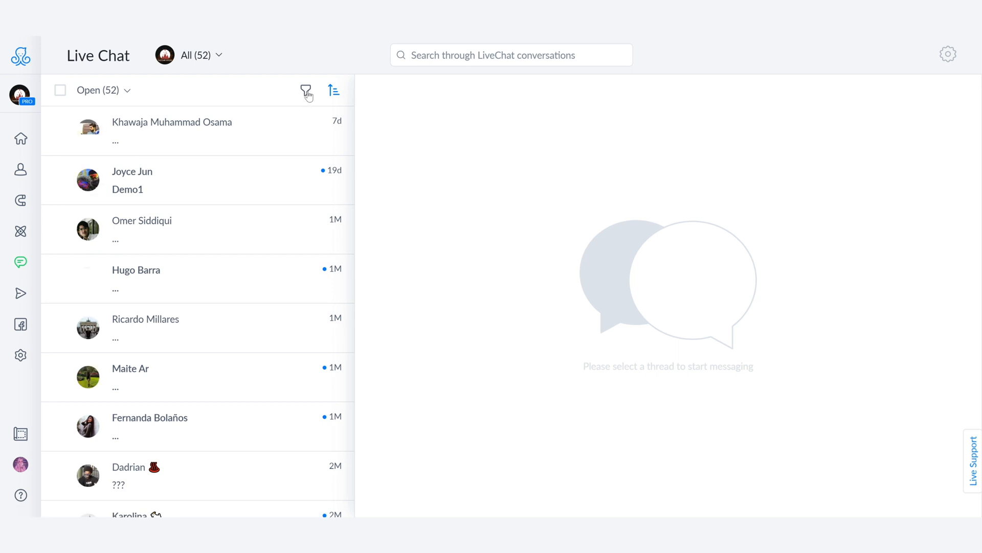
Filter Live Chat conversations to contacts tagged Interested in Launch
{"action": "left_click", "coordinate": [306, 91]}
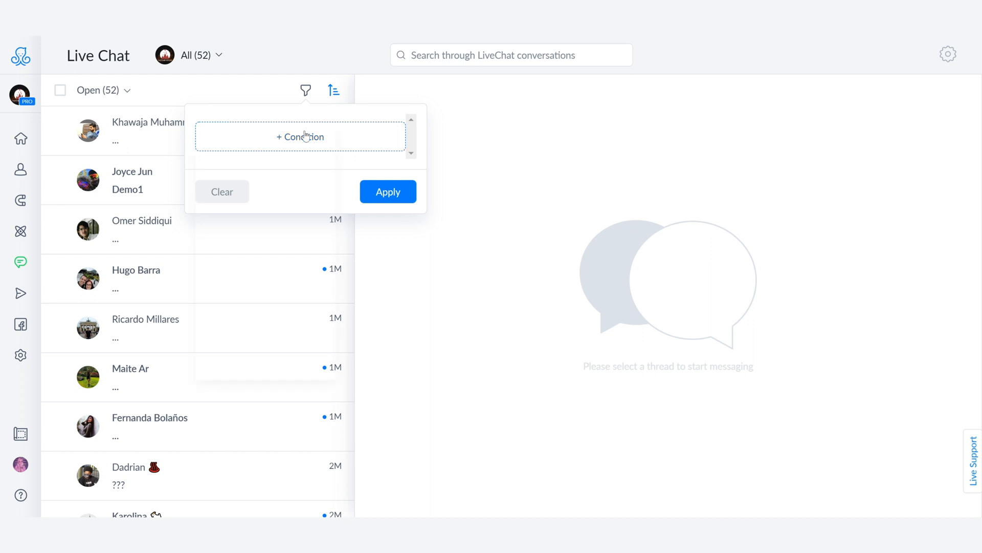
{"action": "left_click", "coordinate": [301, 136]}
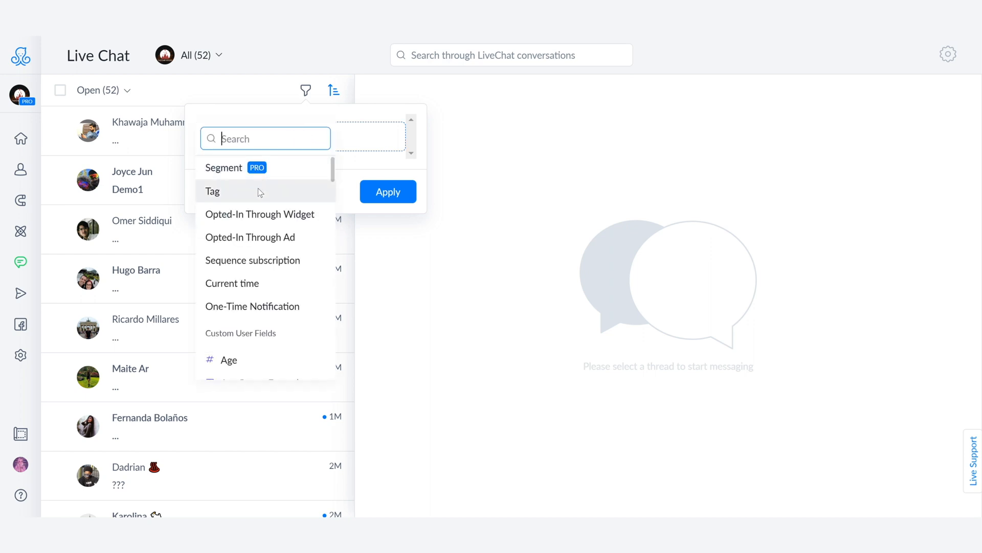
{"action": "left_click", "coordinate": [213, 191]}
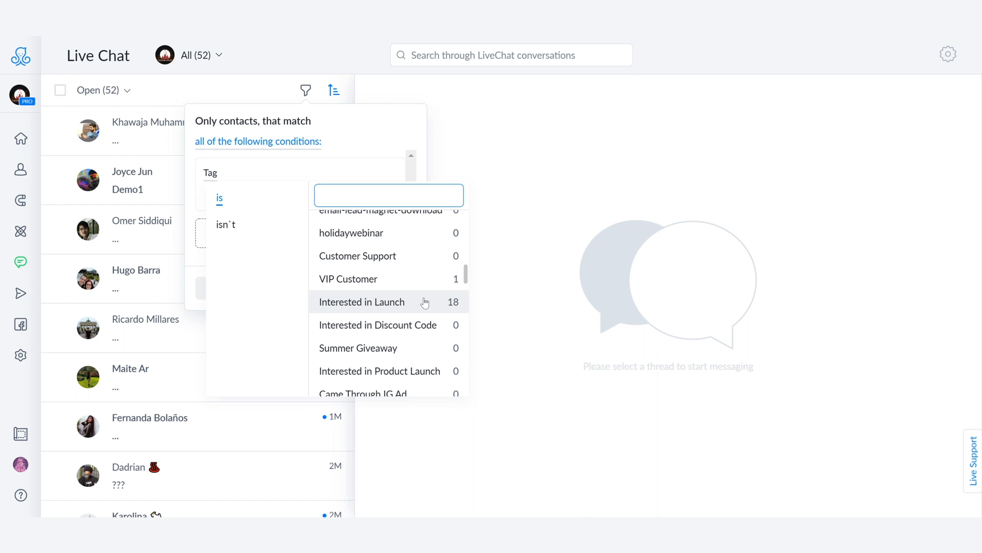
{"action": "left_click", "coordinate": [389, 194]}
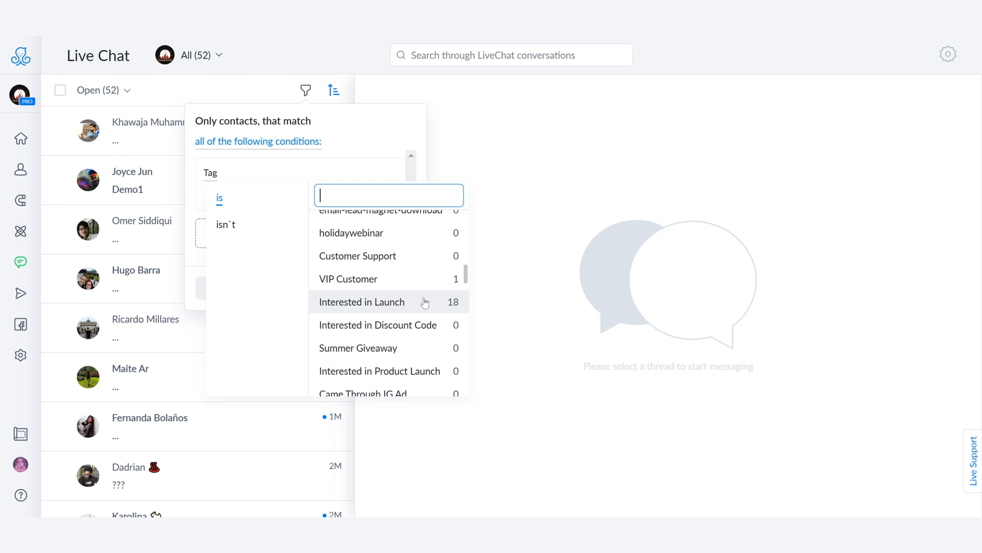
{"action": "left_click", "coordinate": [362, 302]}
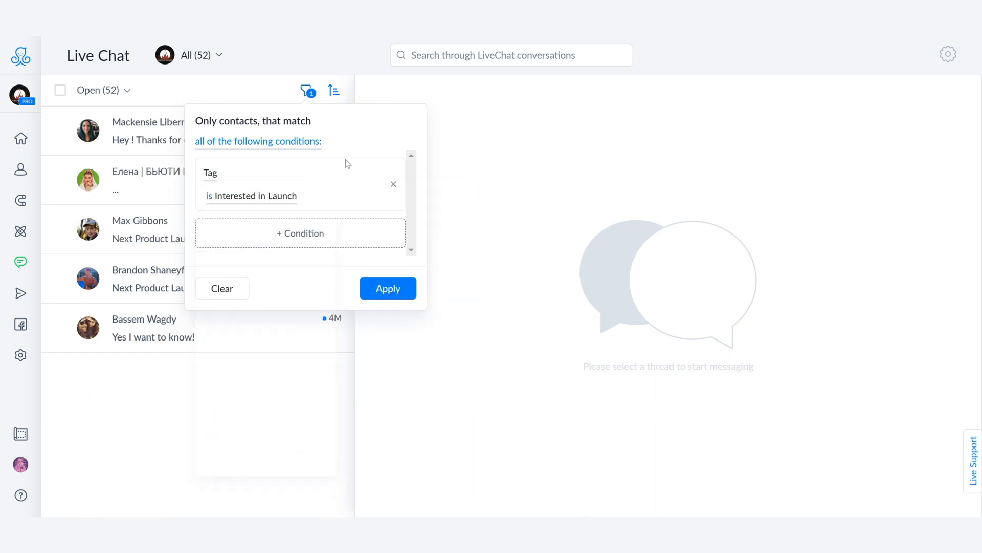
{"action": "mouse_move", "coordinate": [351, 161]}
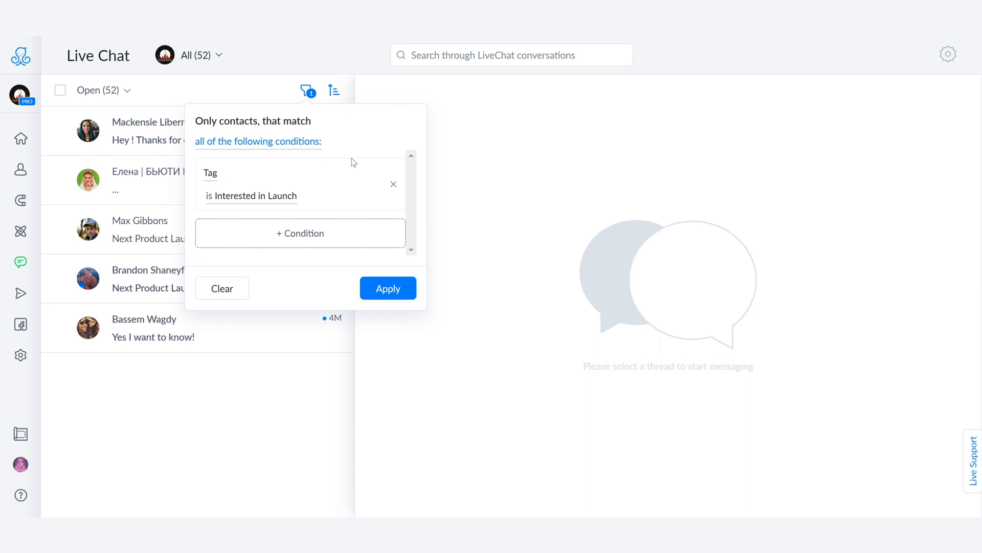
Add an Age greater than 18 condition and apply the combined tag and age filter
{"action": "left_click", "coordinate": [300, 233]}
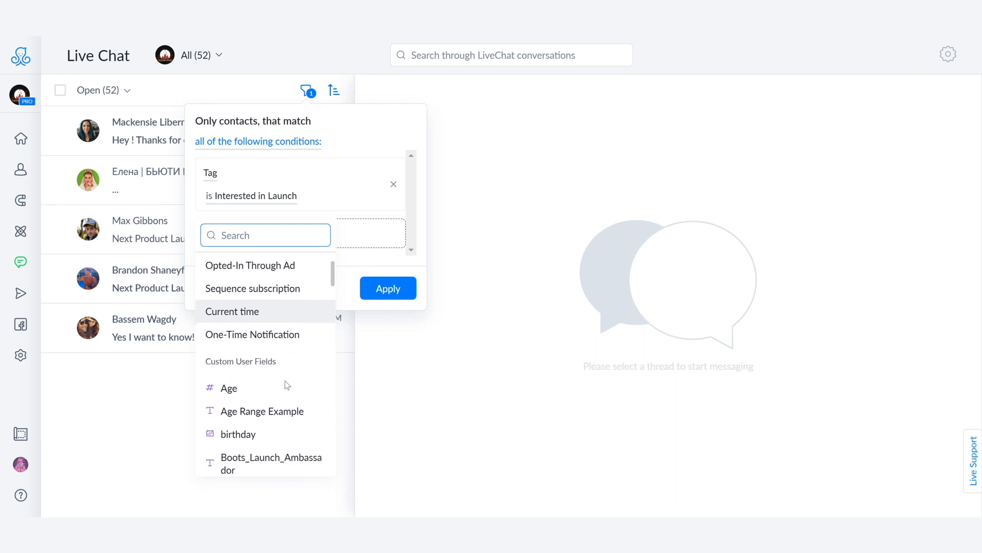
{"action": "left_click", "coordinate": [264, 235]}
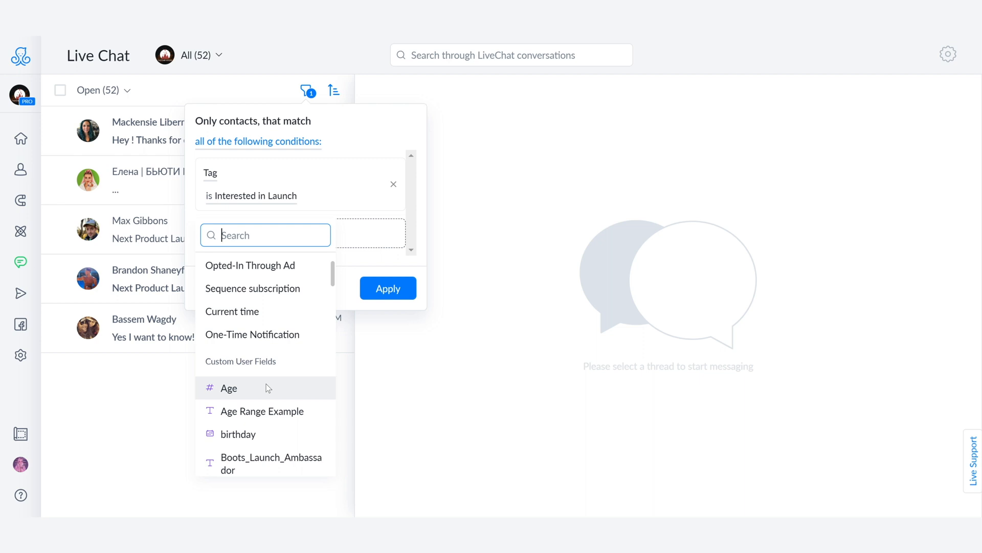
{"action": "left_click", "coordinate": [228, 387]}
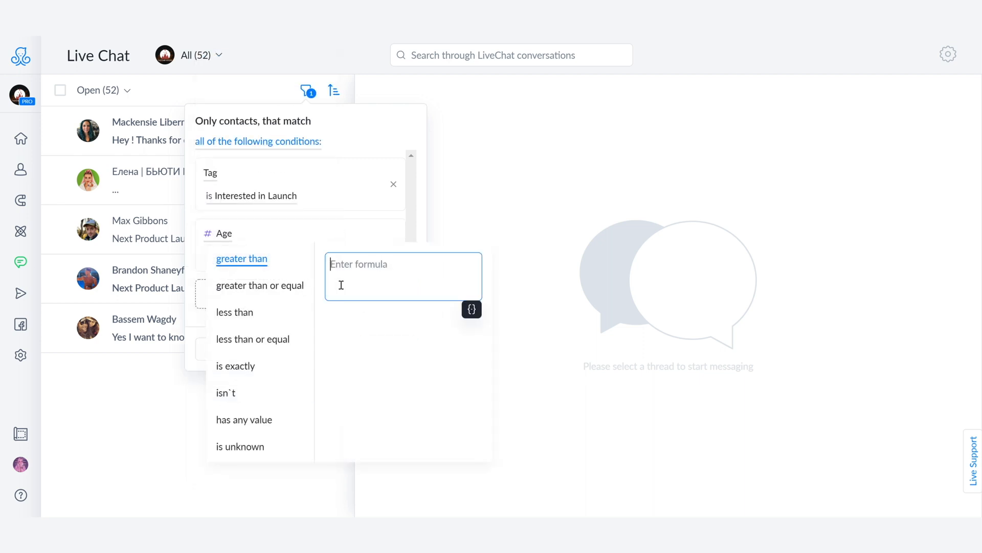
{"action": "type", "text": "18"}
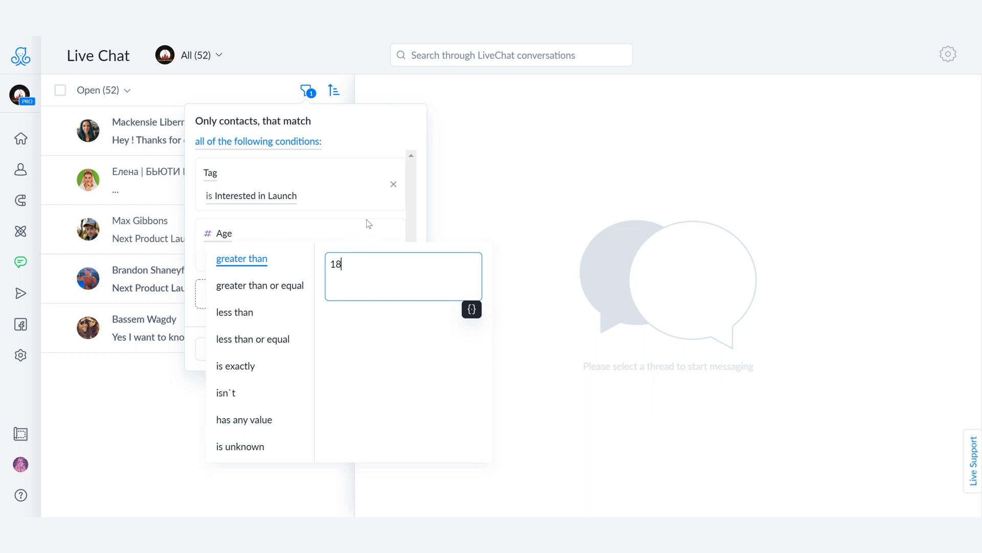
{"action": "left_click", "coordinate": [242, 259]}
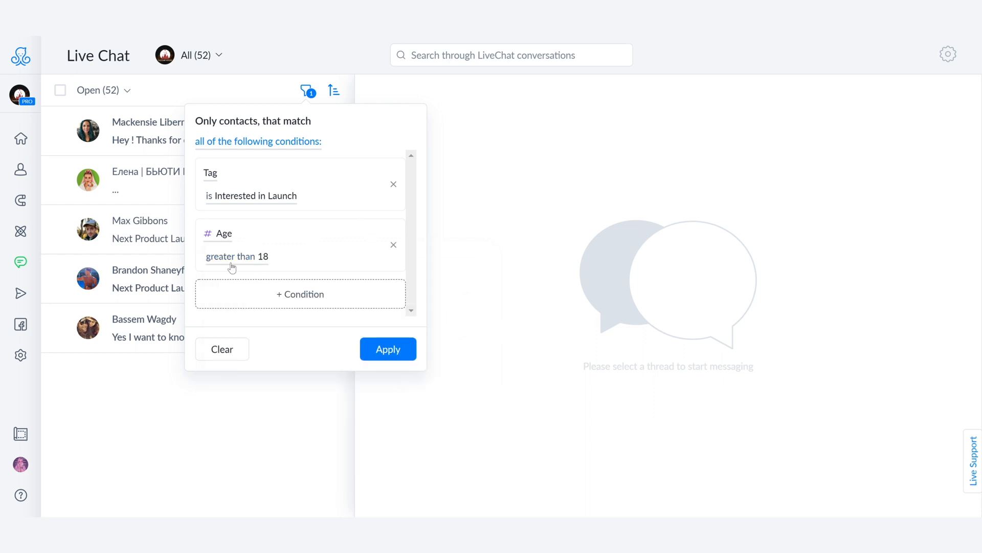
{"action": "mouse_move", "coordinate": [280, 238]}
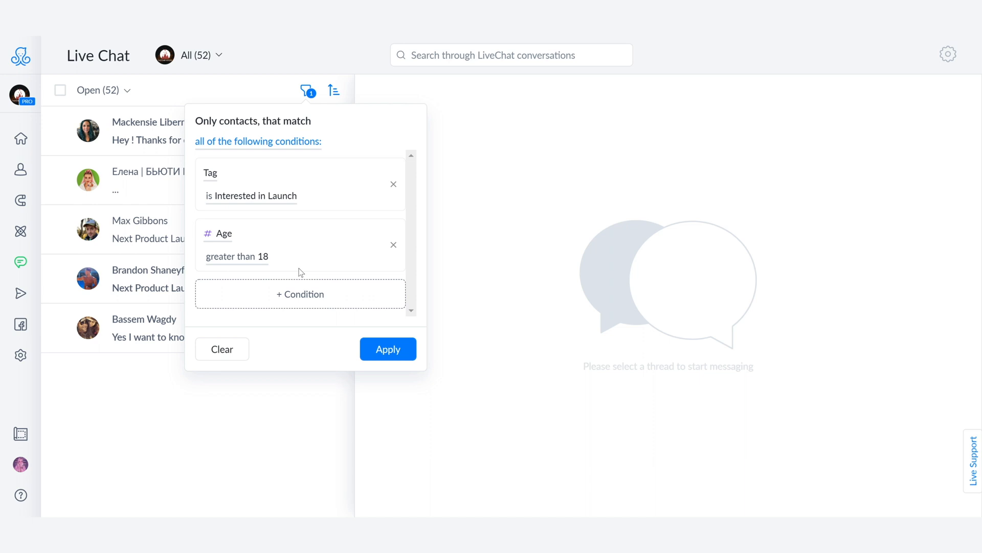
{"action": "left_click", "coordinate": [388, 349]}
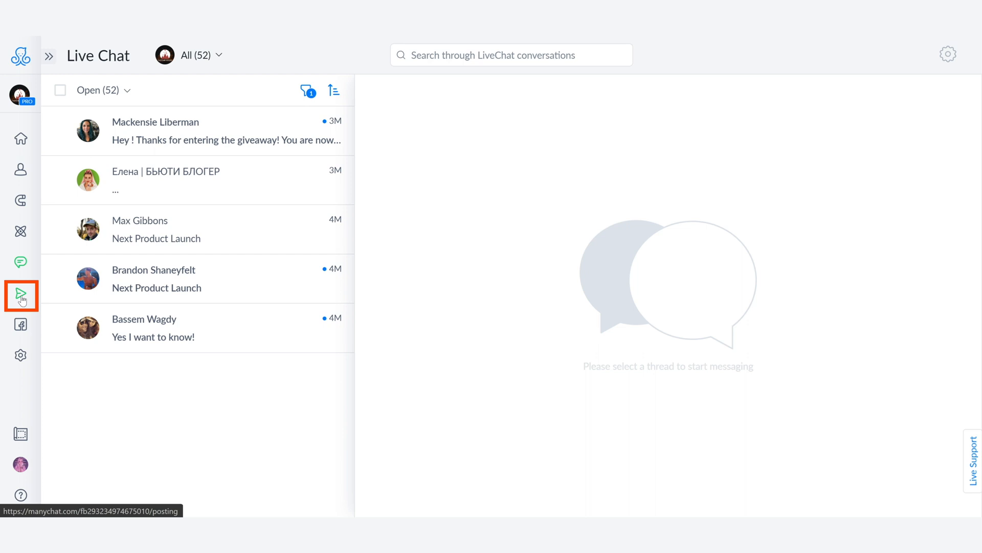
Go to Broadcasts to reach the Email Follow Up Broadcast draft
{"action": "left_click", "coordinate": [20, 294]}
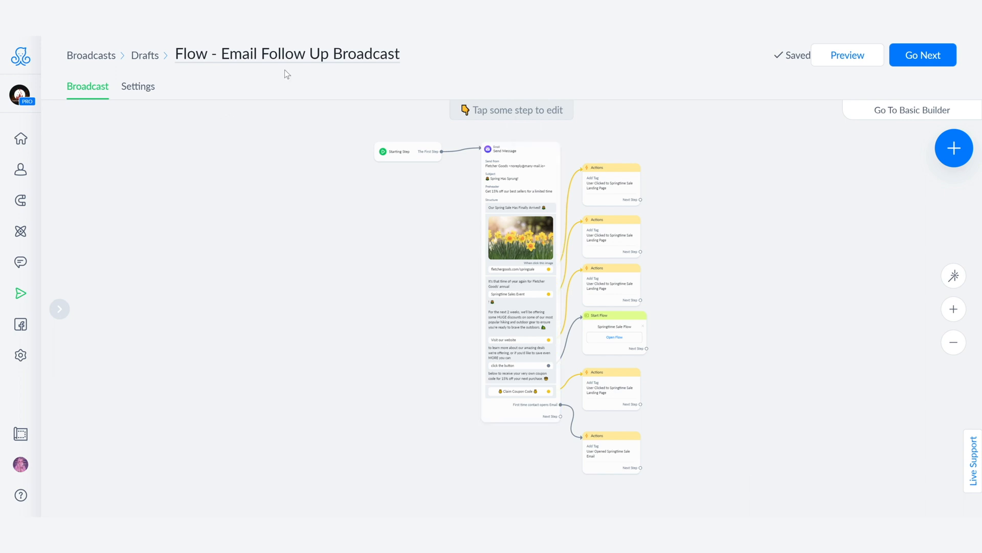
{"action": "mouse_move", "coordinate": [719, 245]}
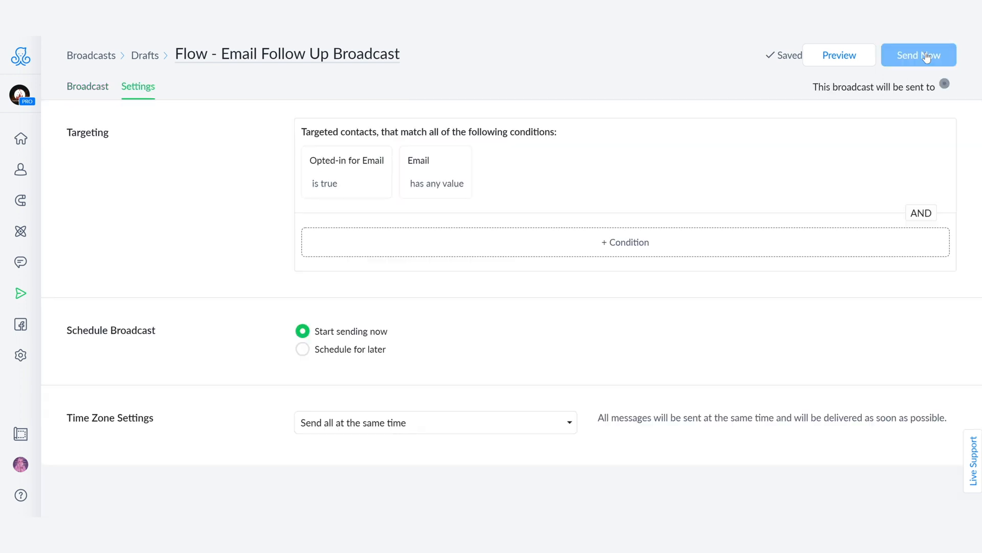
Add an 'Email is' targeting condition with an exact address, then a second Email condition
{"action": "left_click", "coordinate": [624, 241]}
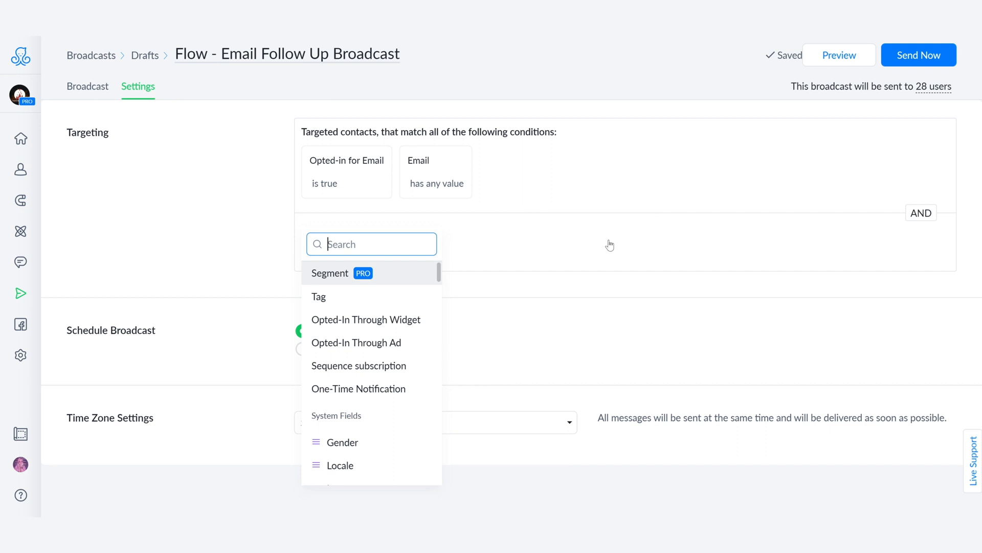
{"action": "type", "text": "e"}
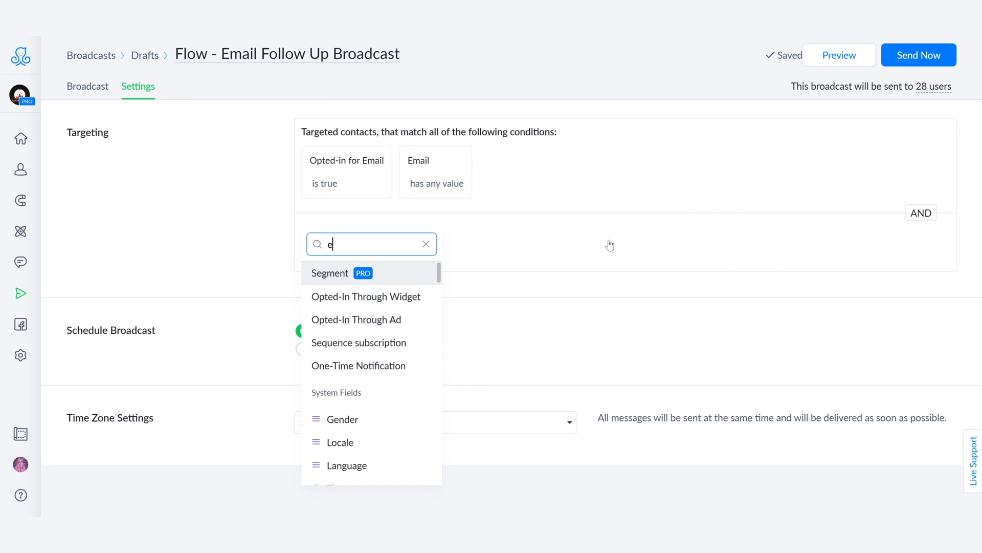
{"action": "type", "text": "m"}
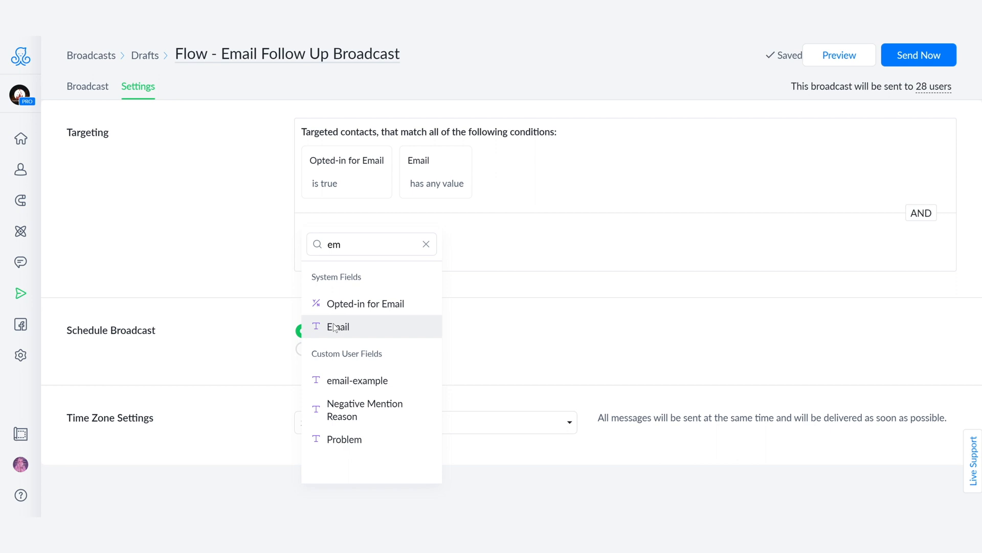
{"action": "left_click", "coordinate": [337, 326]}
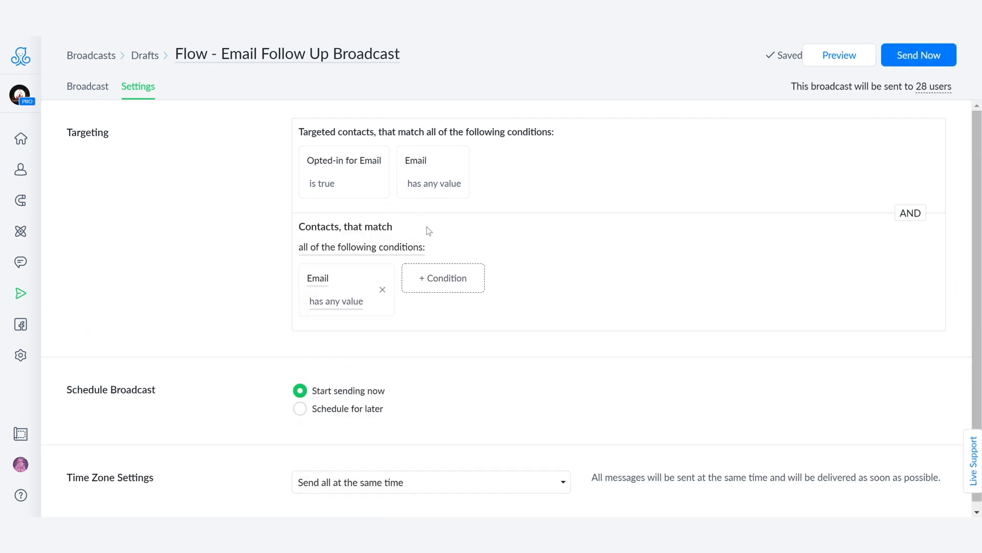
{"action": "left_click", "coordinate": [336, 301]}
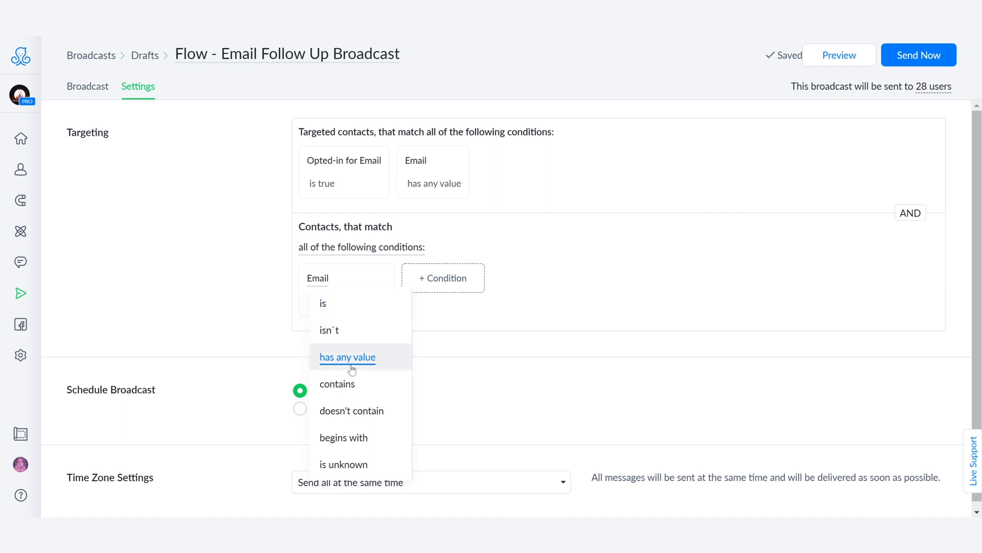
{"action": "left_click", "coordinate": [323, 303]}
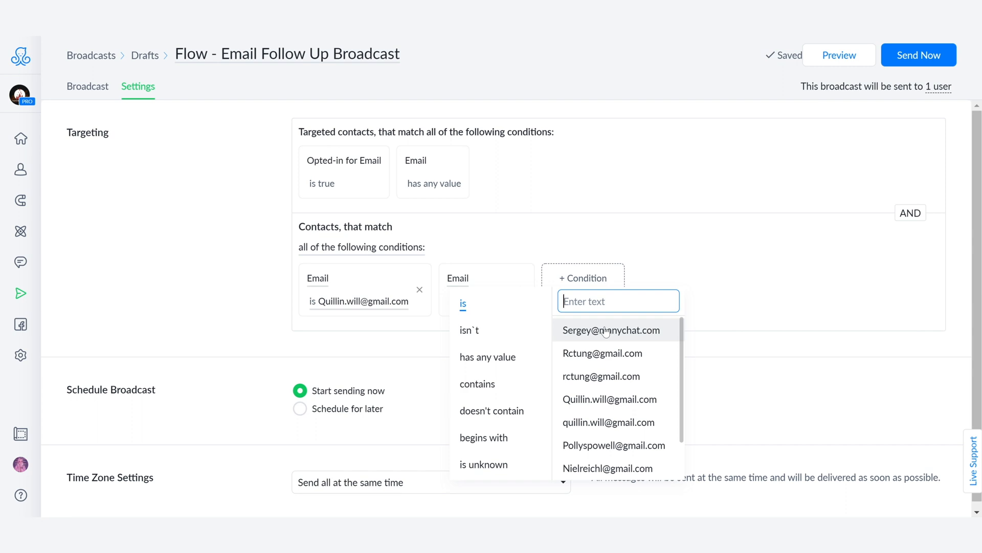
{"action": "left_click", "coordinate": [611, 330]}
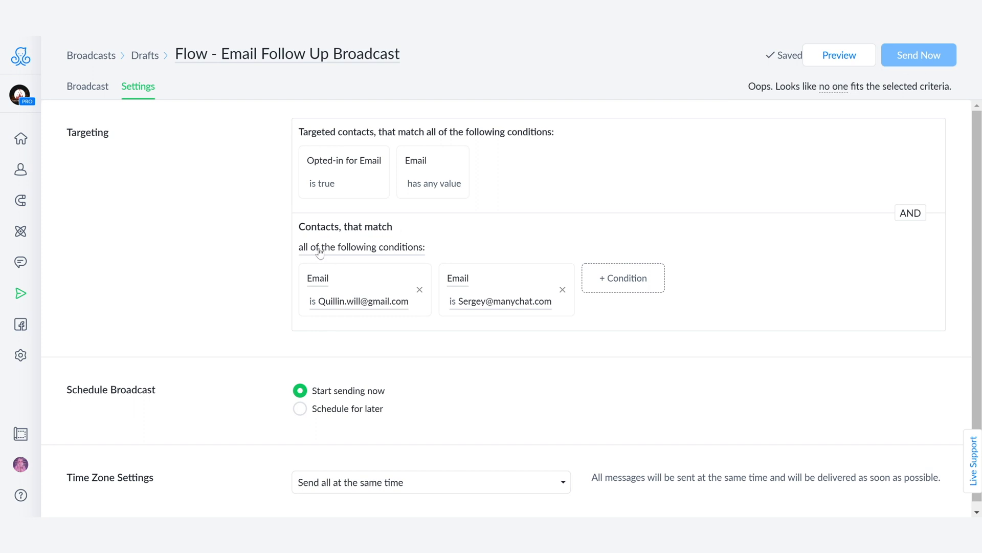
{"action": "mouse_move", "coordinate": [329, 252]}
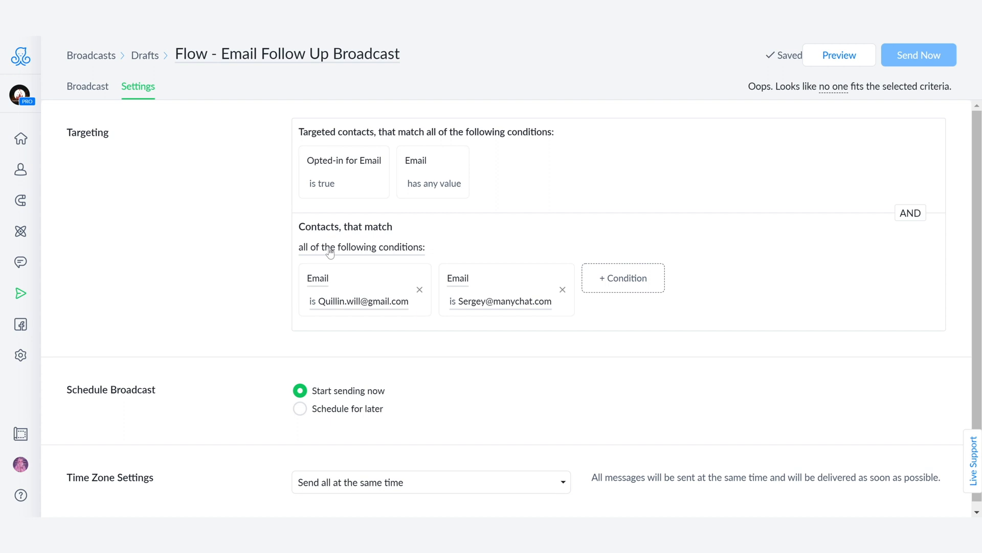
{"action": "mouse_move", "coordinate": [340, 309]}
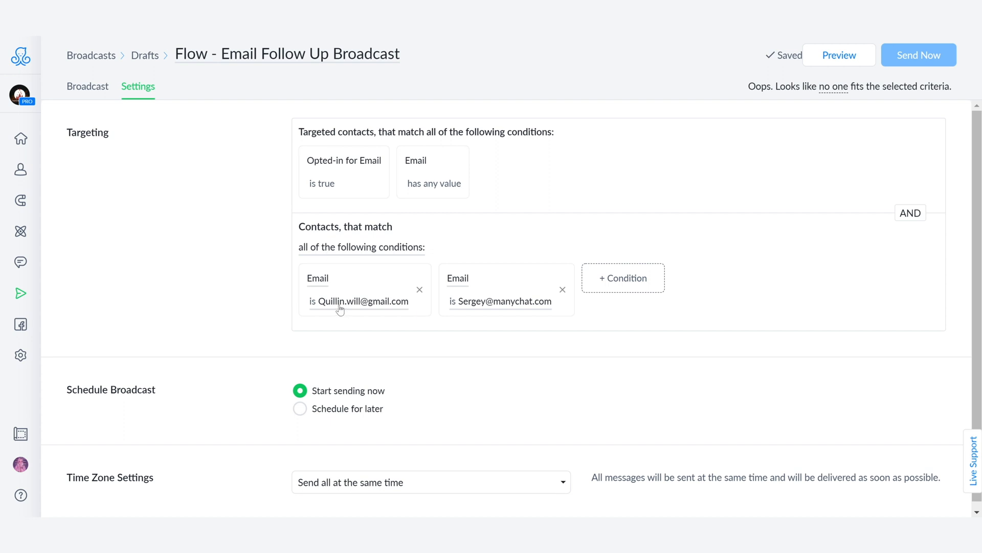
{"action": "mouse_move", "coordinate": [483, 311]}
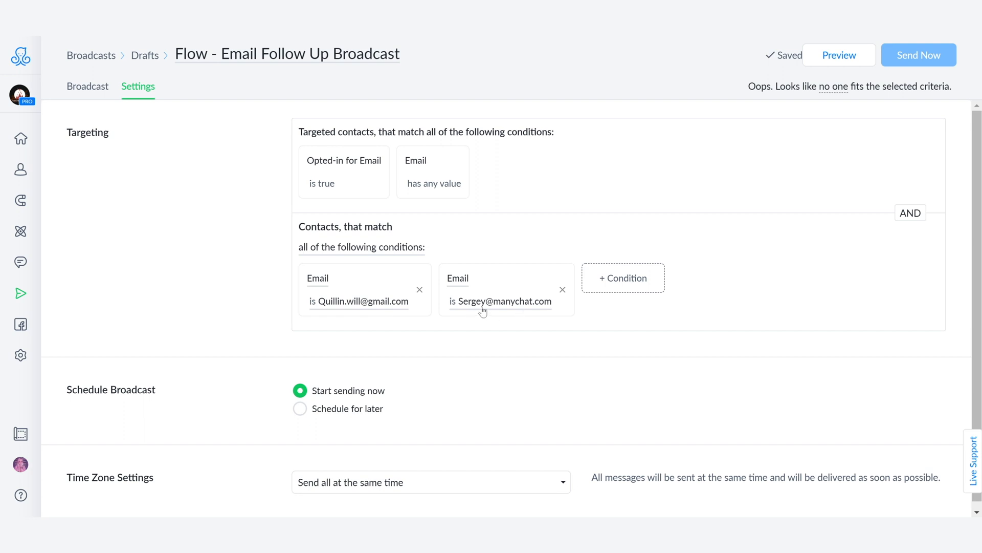
Set the email condition group to match any of its conditions
{"action": "left_click", "coordinate": [362, 247]}
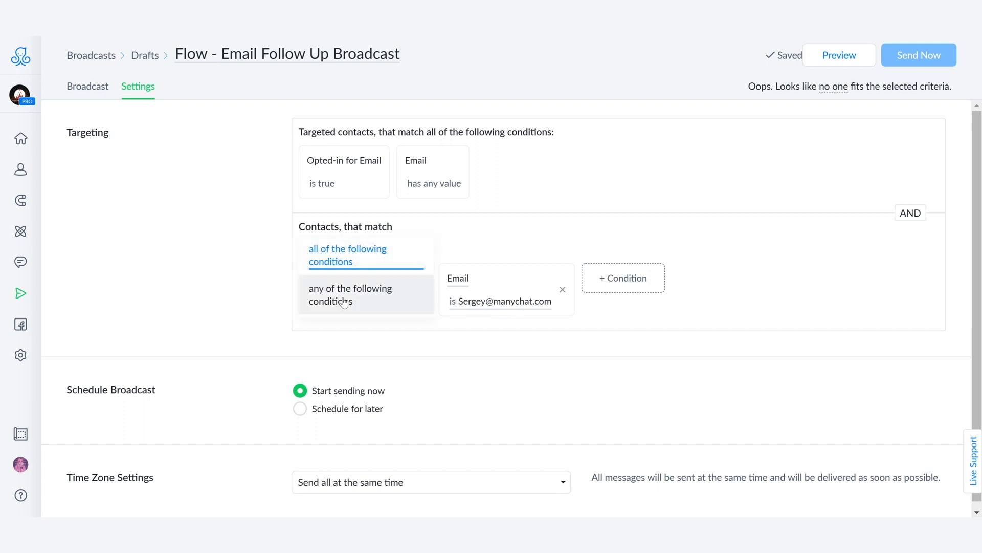
{"action": "left_click", "coordinate": [350, 295]}
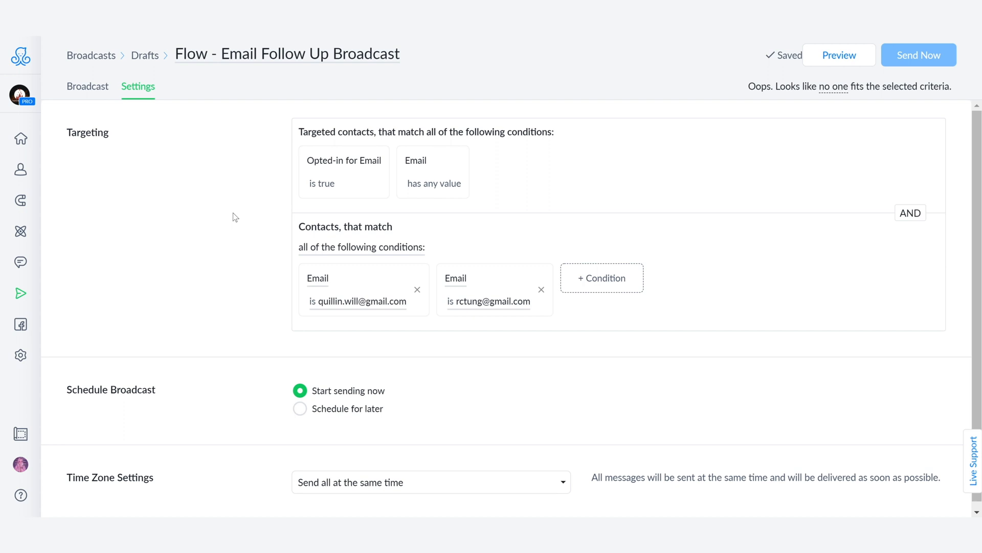
{"action": "mouse_move", "coordinate": [251, 160]}
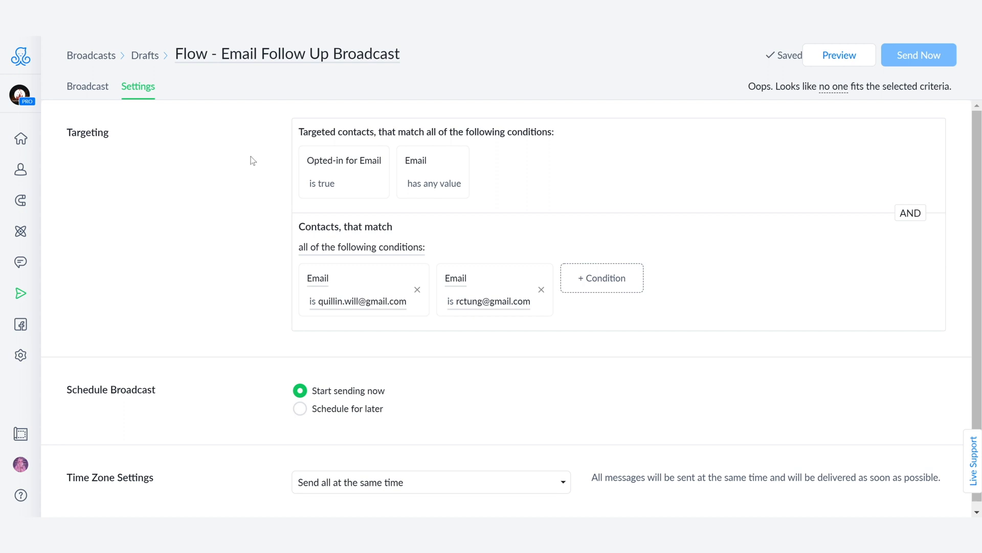
{"action": "mouse_move", "coordinate": [326, 193]}
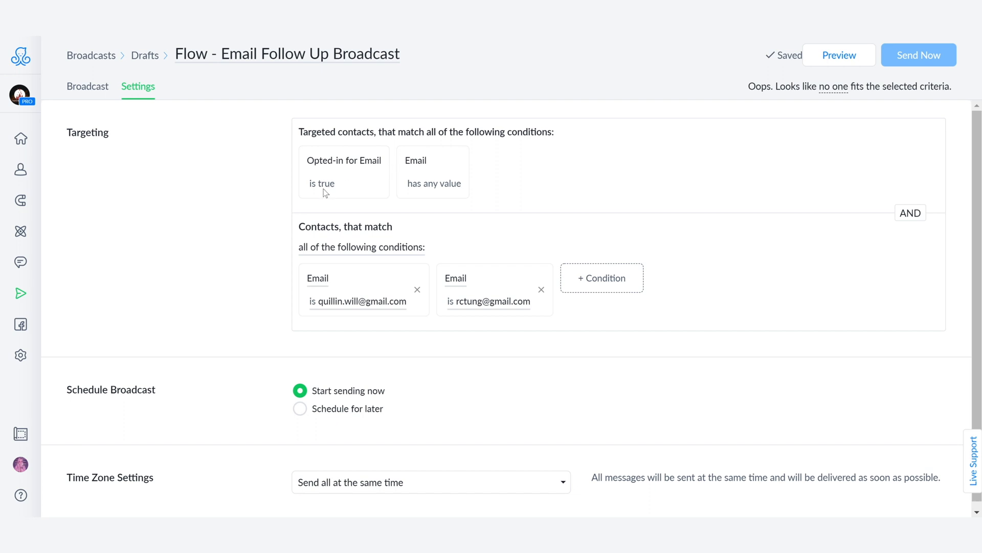
{"action": "mouse_move", "coordinate": [448, 191]}
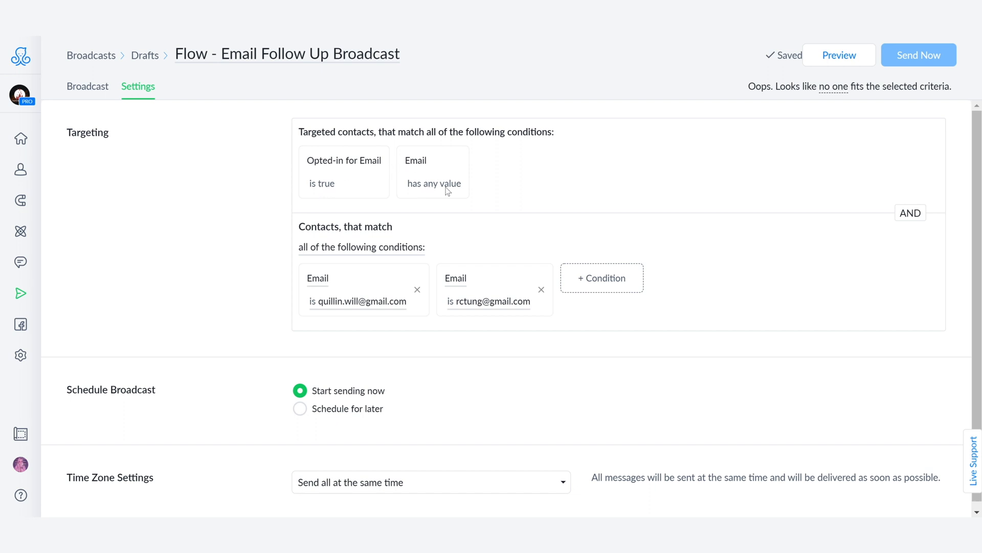
{"action": "mouse_move", "coordinate": [145, 225]}
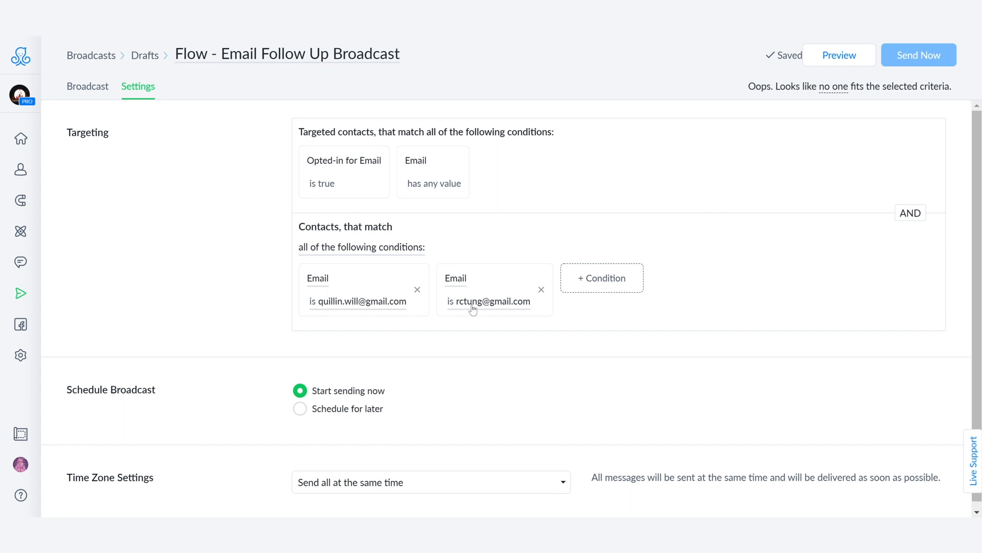
{"action": "mouse_move", "coordinate": [819, 75]}
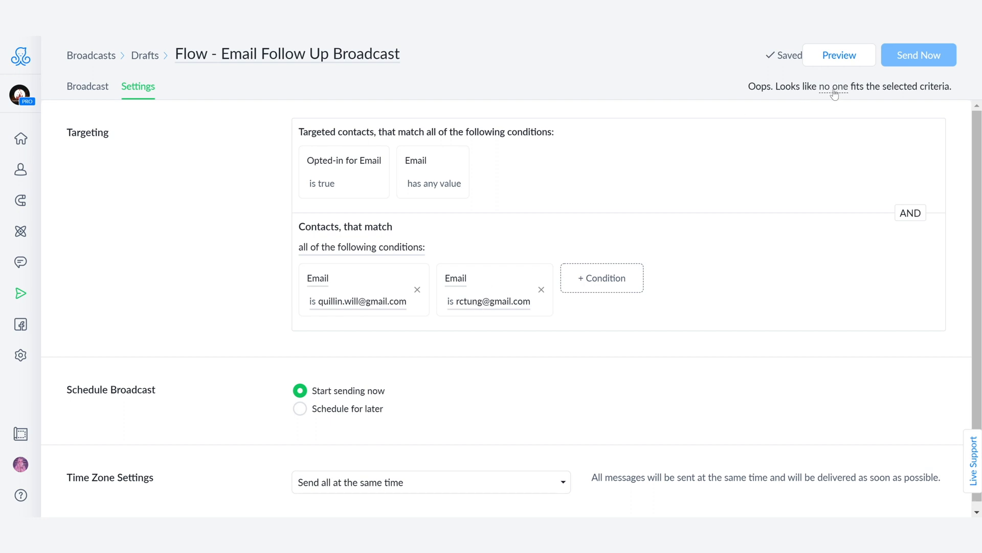
{"action": "mouse_move", "coordinate": [308, 252]}
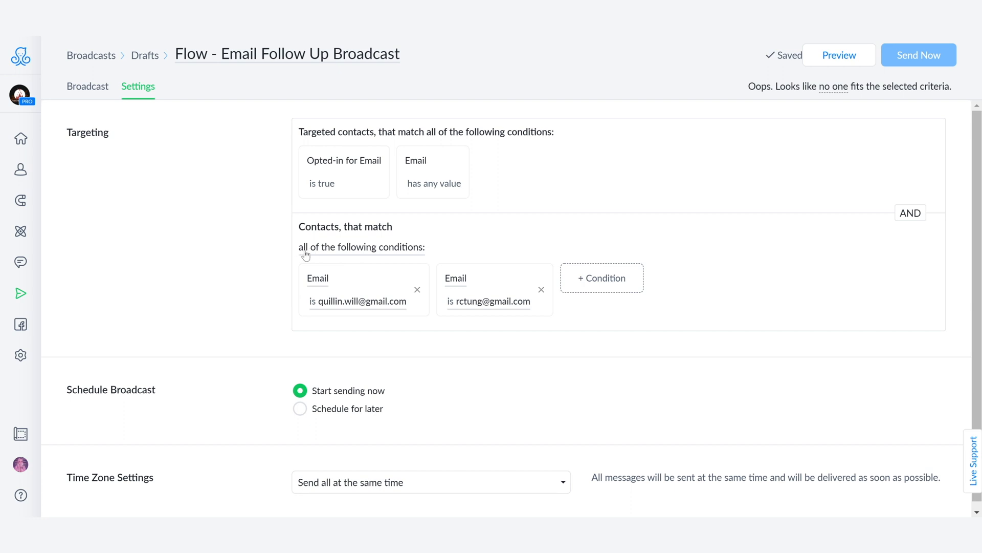
Match any condition in the group and delete the second Email condition, reaching one user
{"action": "left_click", "coordinate": [325, 247]}
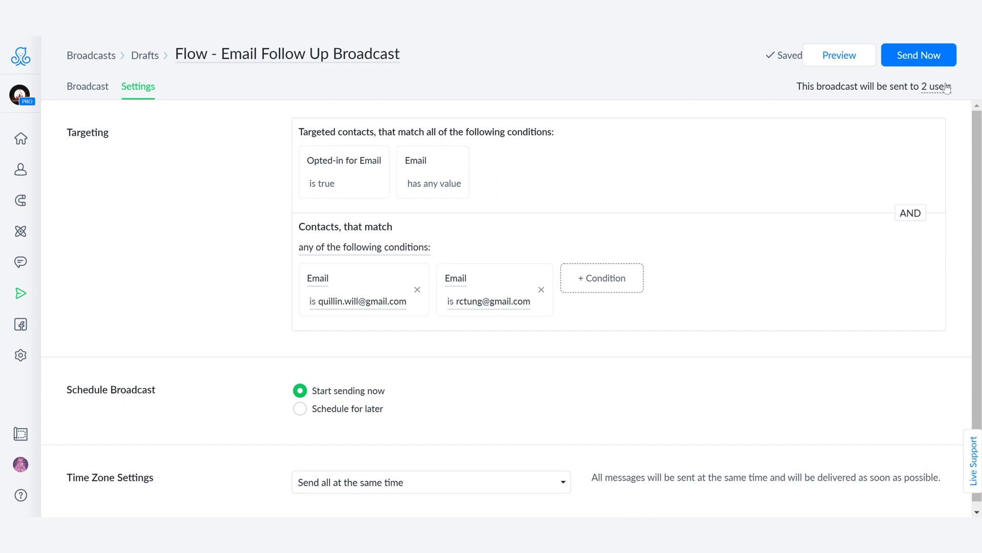
{"action": "mouse_move", "coordinate": [563, 283]}
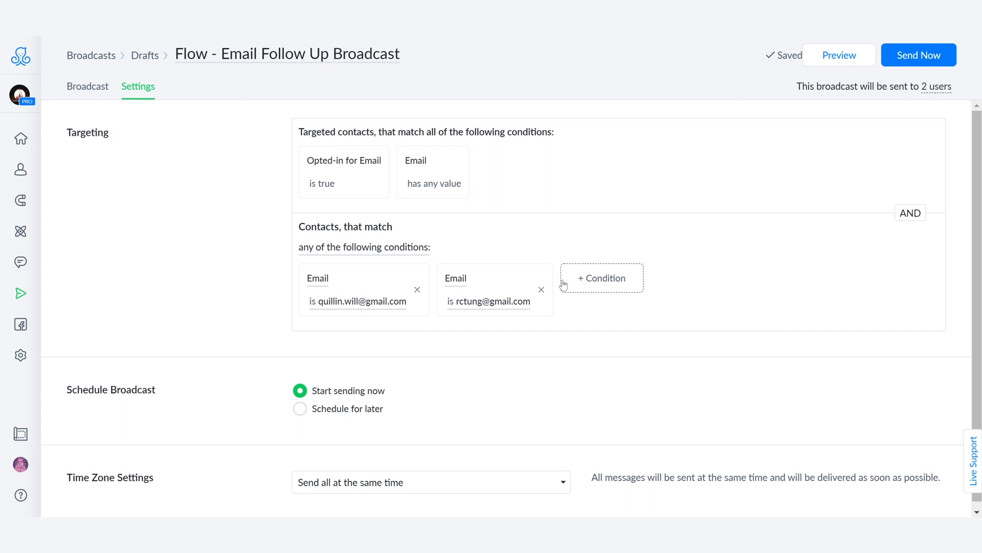
{"action": "left_click", "coordinate": [541, 290]}
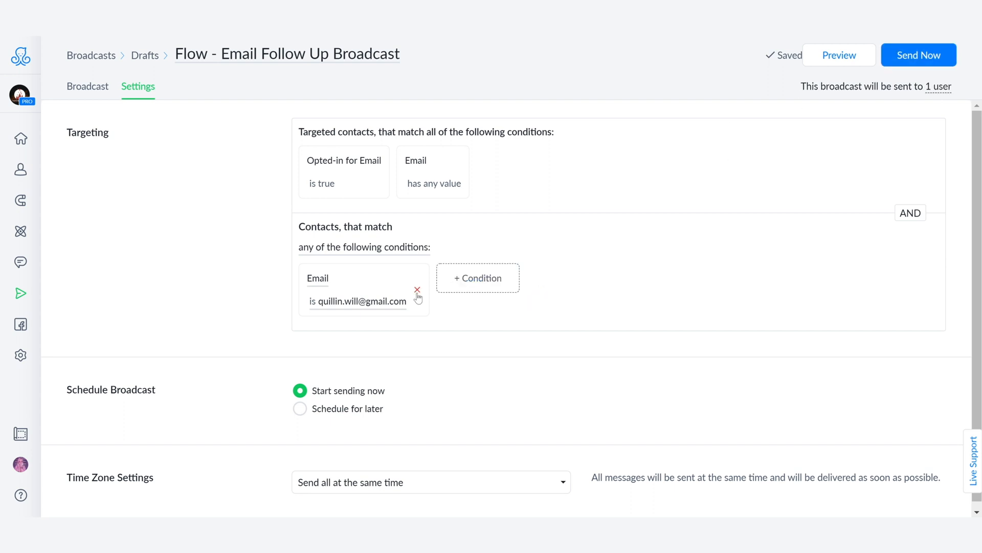
{"action": "left_click", "coordinate": [417, 290]}
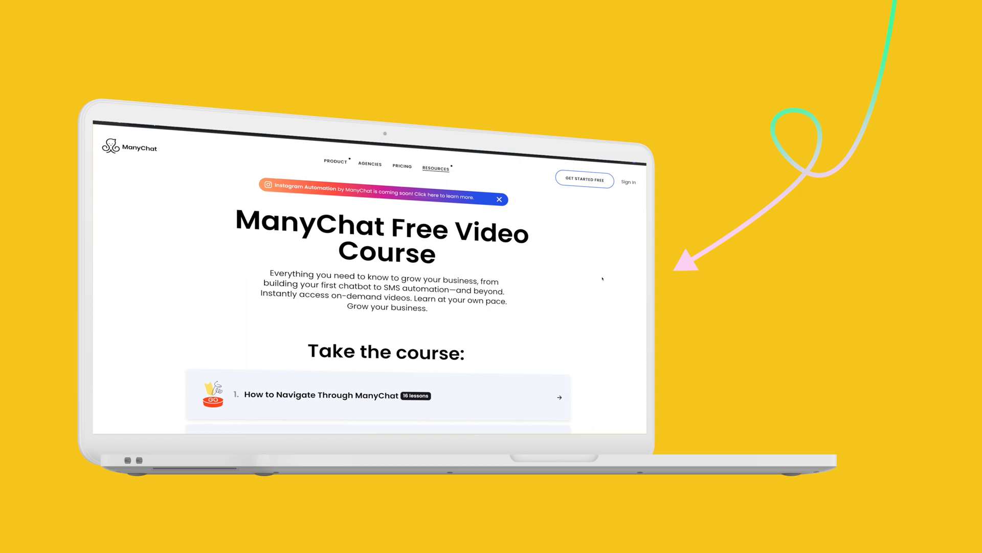
Scroll through the ManyChat blog's article listings
{"action": "scroll", "scroll_direction": "down", "scroll_amount": 3}
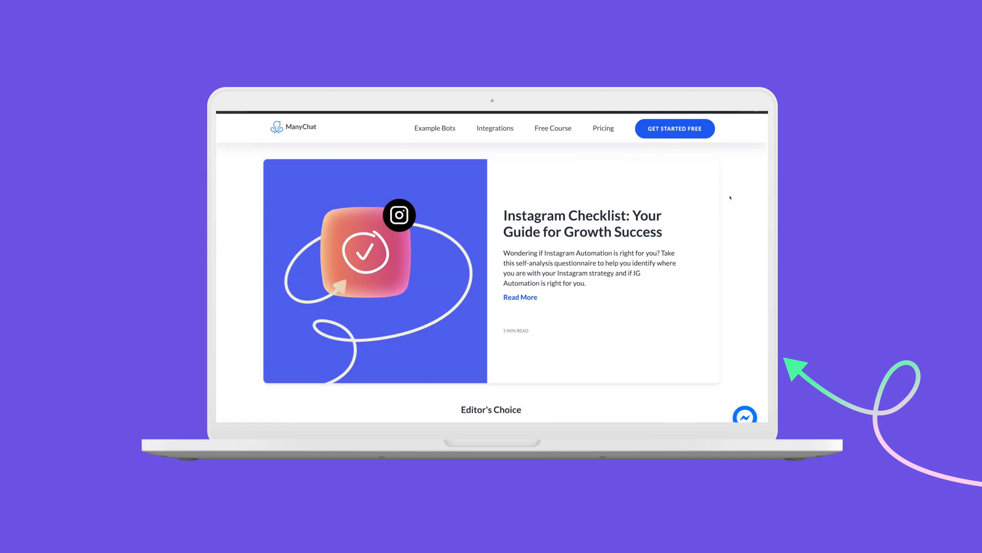
{"action": "scroll", "scroll_direction": "down", "scroll_amount": 3}
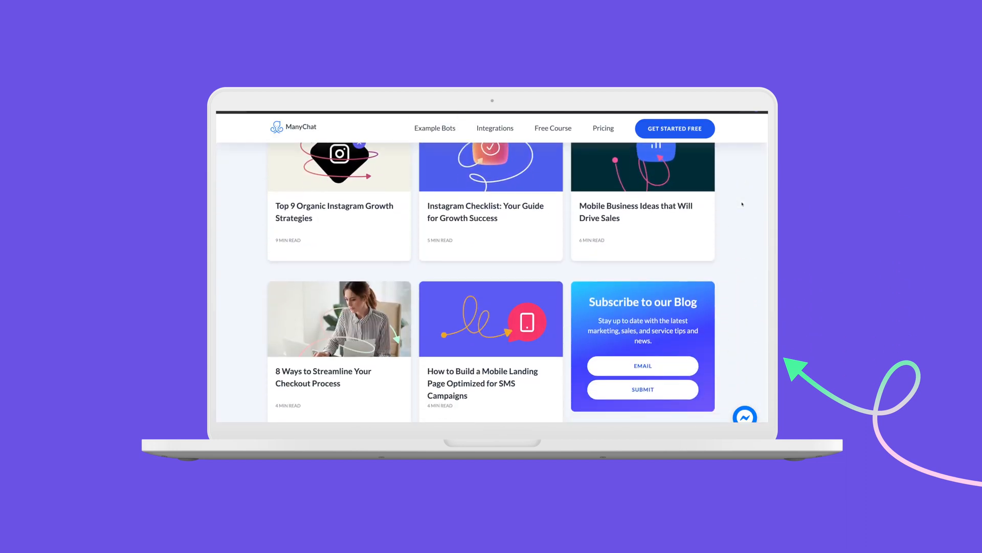
{"action": "scroll", "scroll_direction": "down", "scroll_amount": 3}
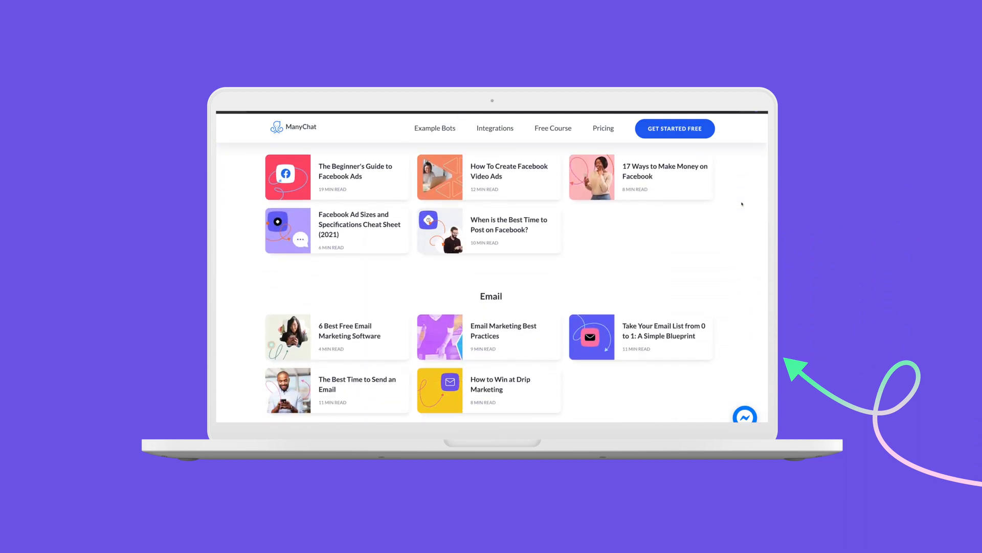